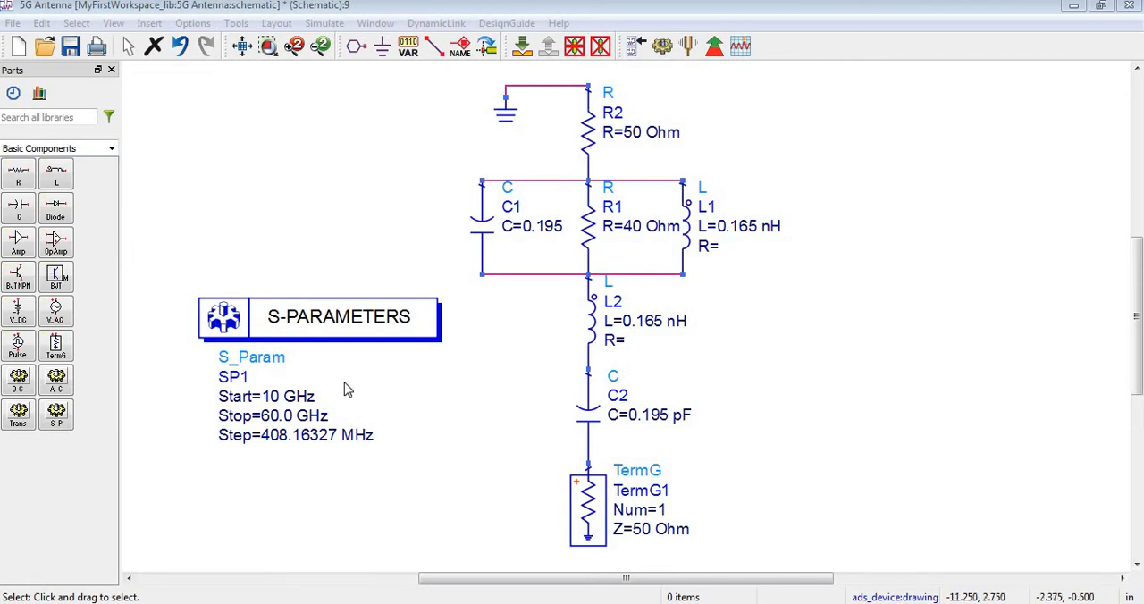
pyautogui.moveTo(557, 335)
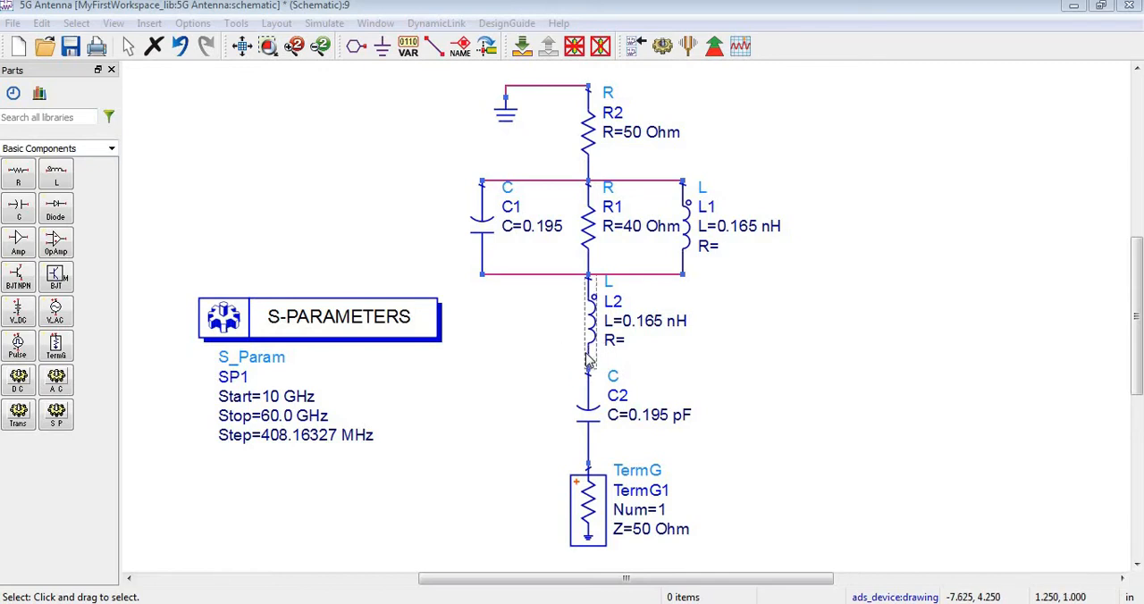
pyautogui.moveTo(647, 369)
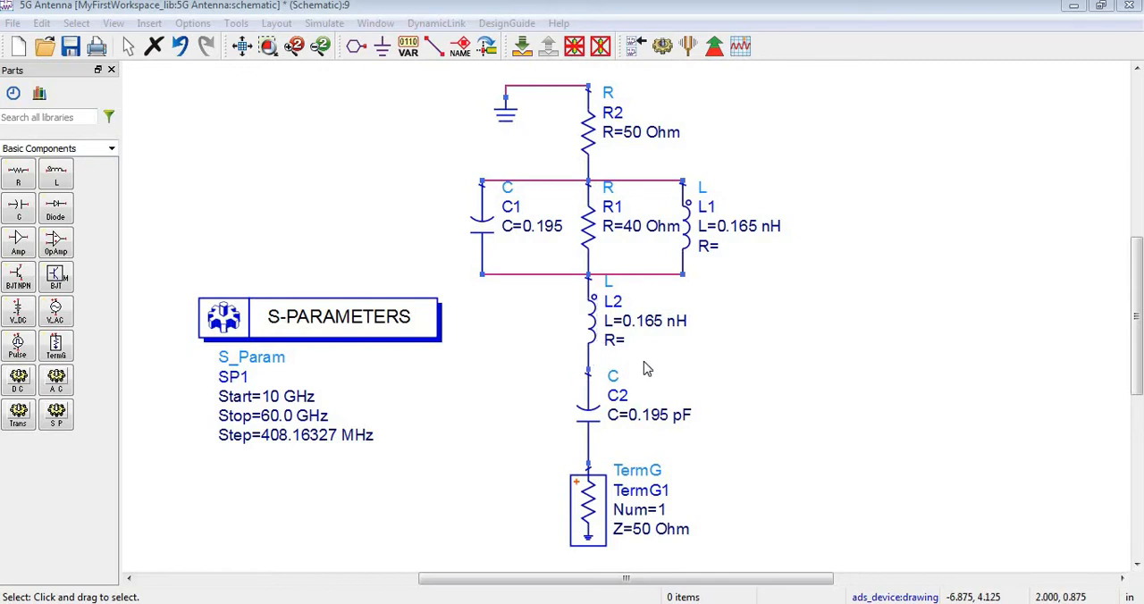
pyautogui.moveTo(648, 369)
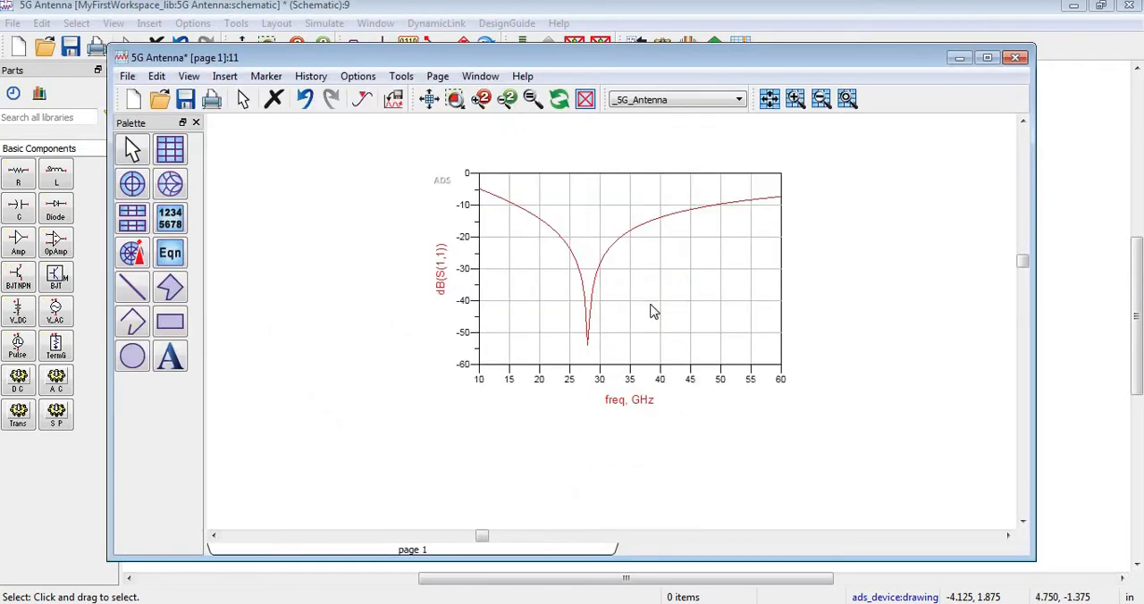
pyautogui.moveTo(525, 316)
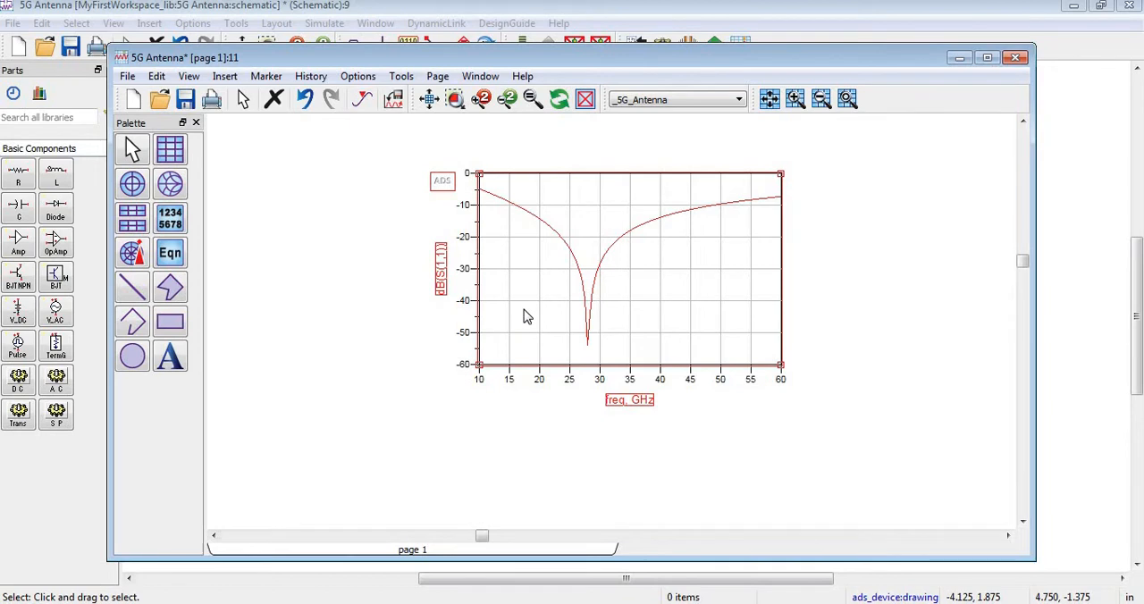
# Step: Export the selected S(1,1) plot from ADS as a tab-delimited ASCII file
pyautogui.click(127, 76)
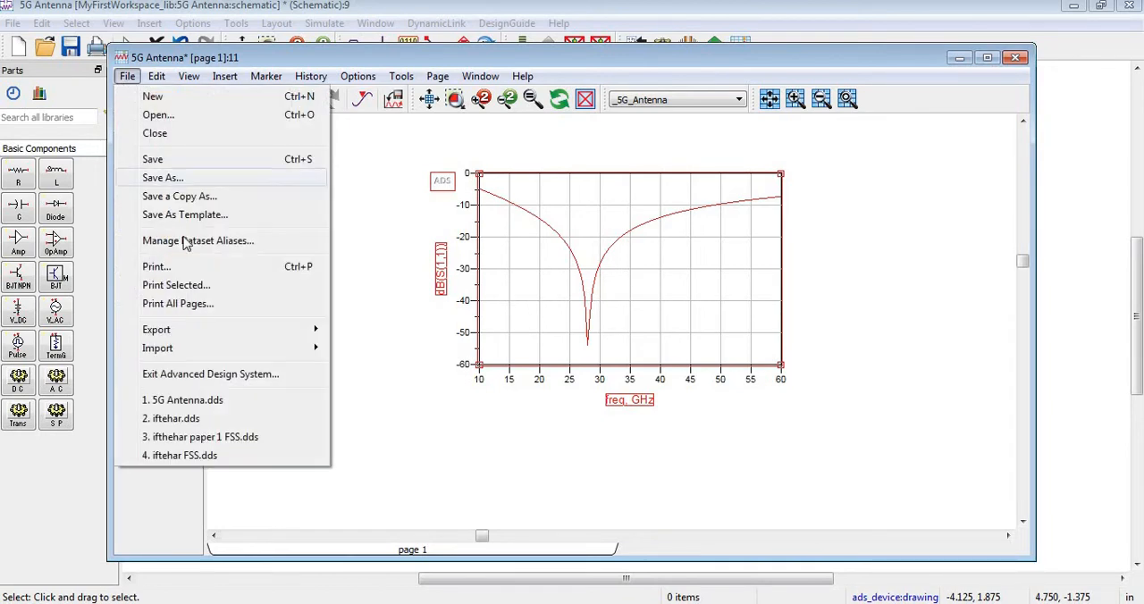
pyautogui.moveTo(192, 396)
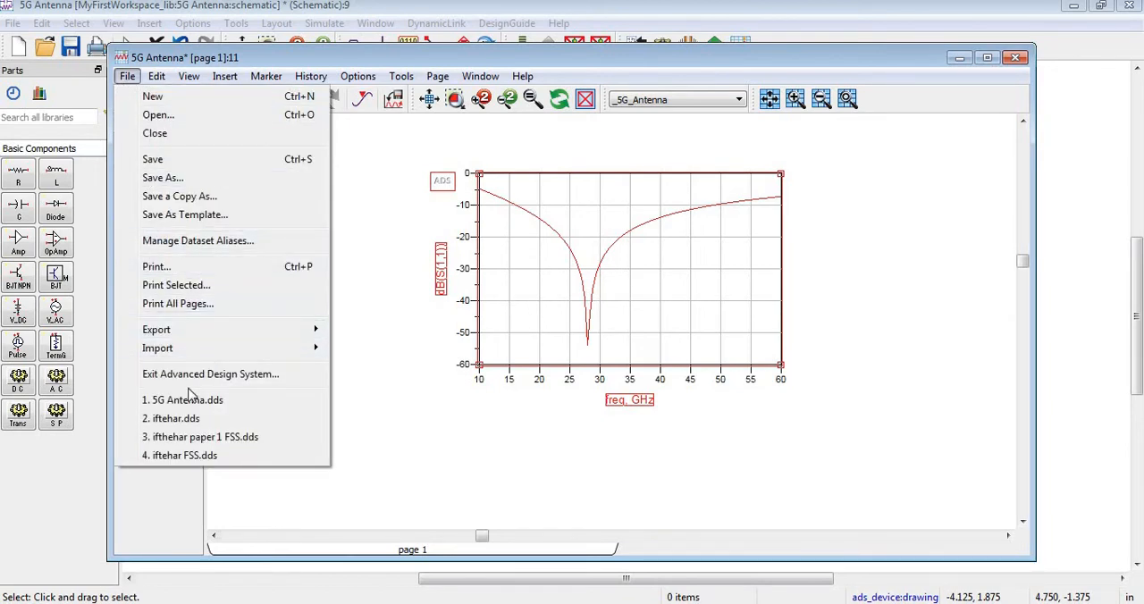
pyautogui.moveTo(157, 329)
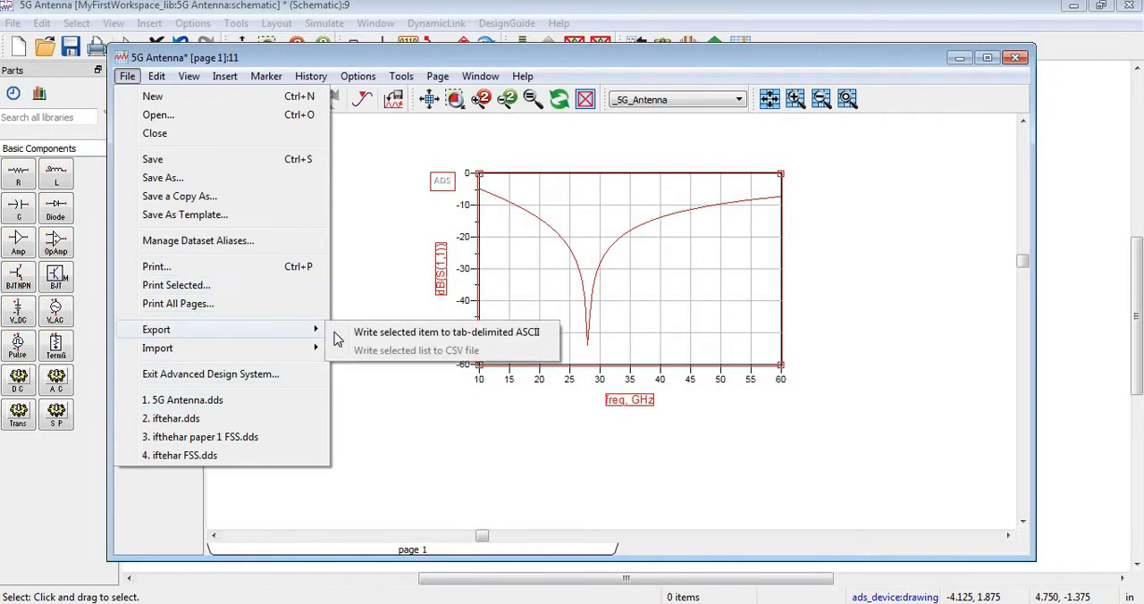
pyautogui.click(447, 332)
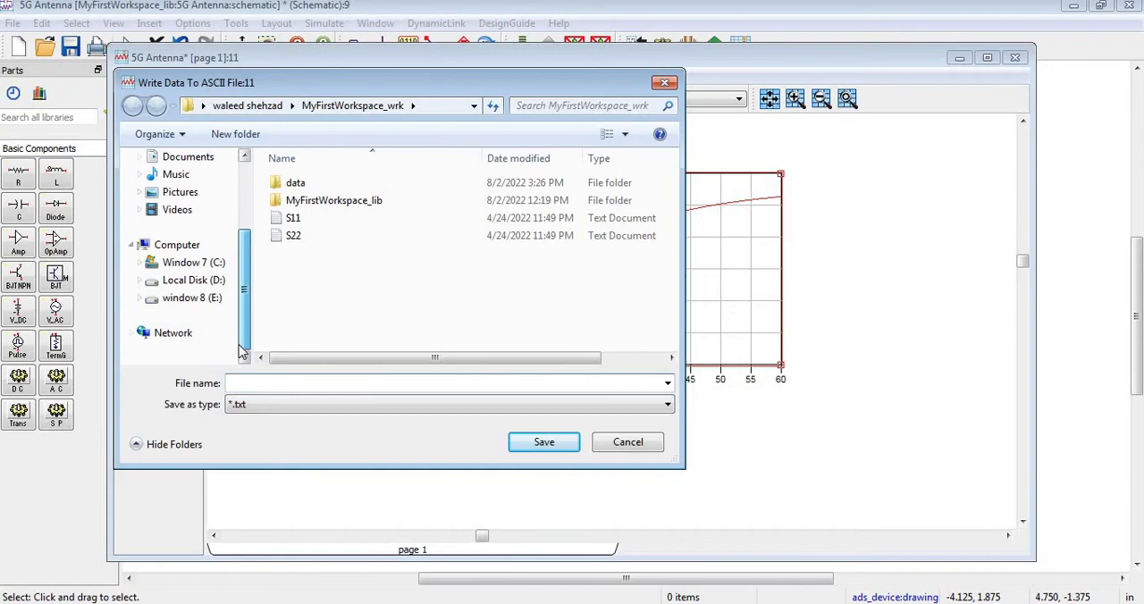
# Step: Create and open an 'S parameters' folder in E:\Youtube CST\ADS\5G antenna for the export file
pyautogui.click(191, 298)
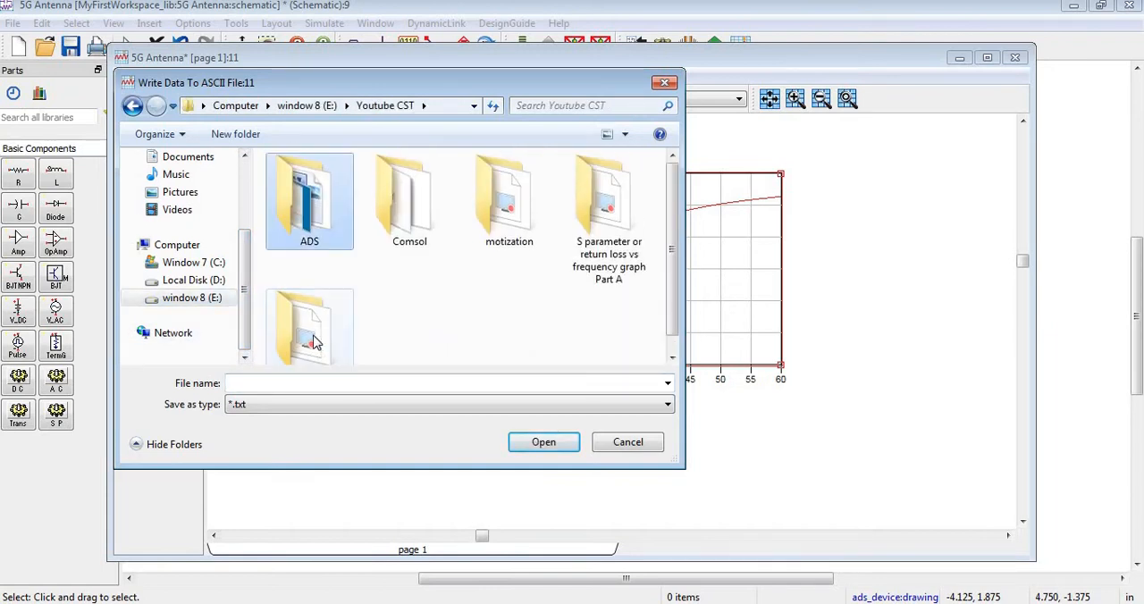
pyautogui.doubleClick(309, 197)
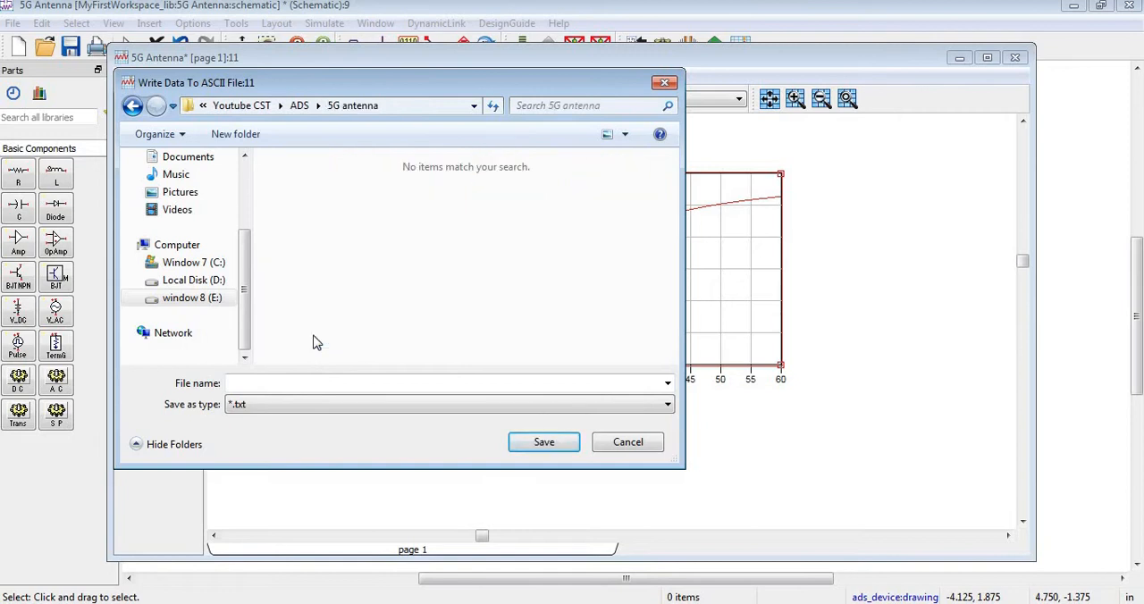
pyautogui.click(235, 134)
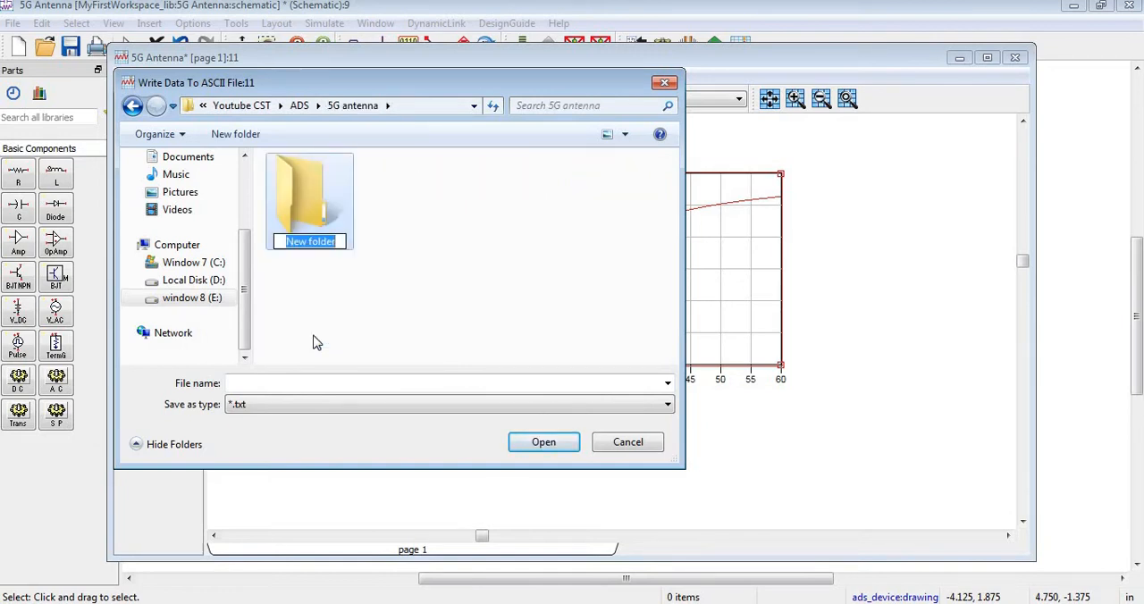
pyautogui.write('S parameters')
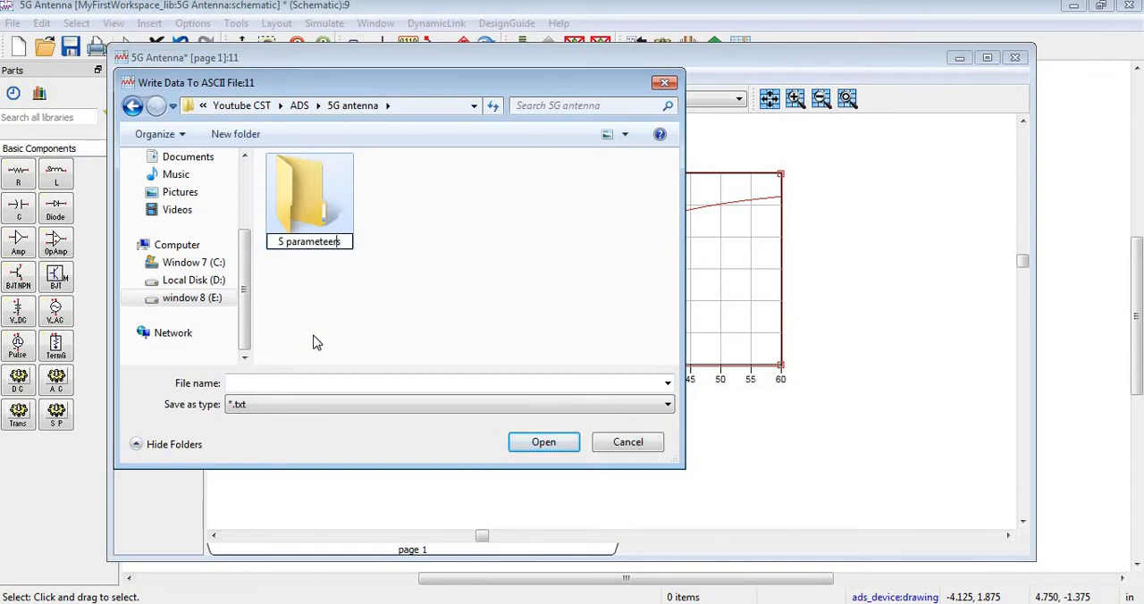
pyautogui.click(309, 192)
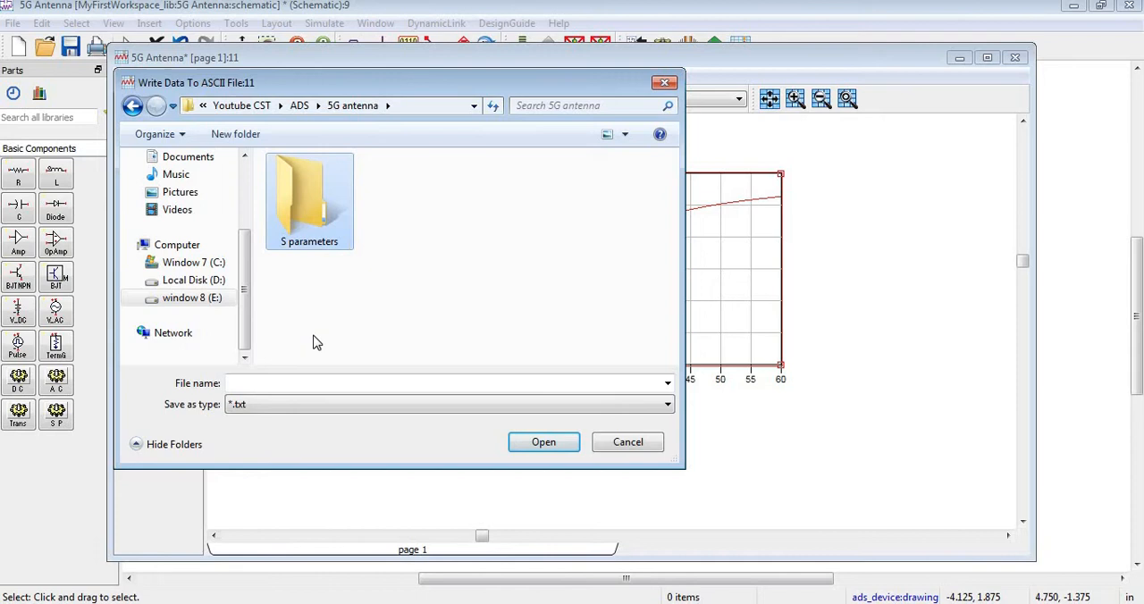
pyautogui.doubleClick(309, 196)
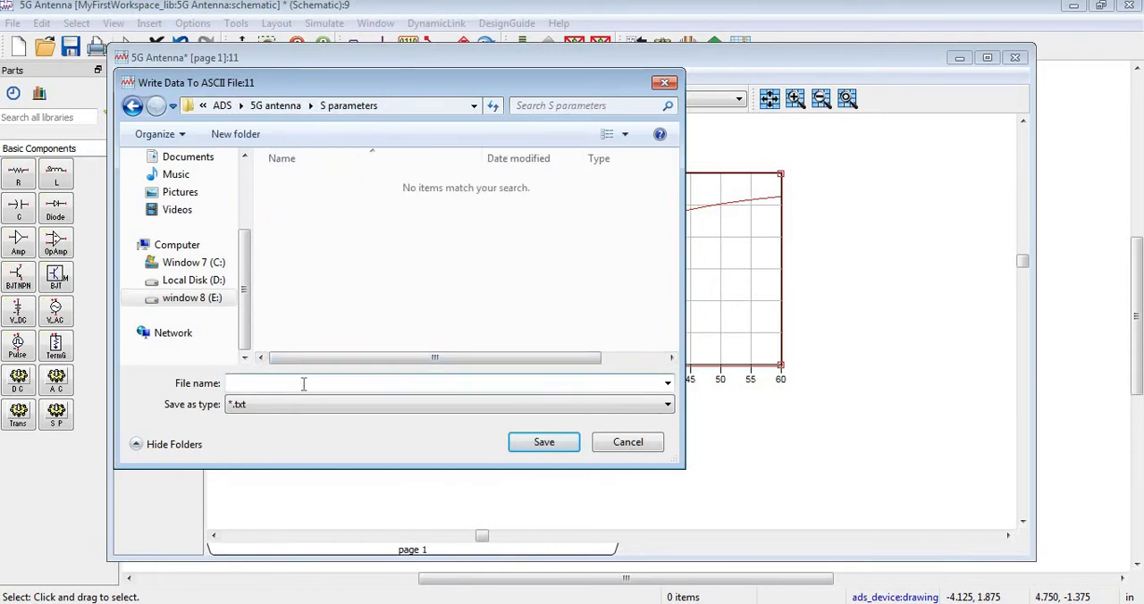
pyautogui.click(627, 442)
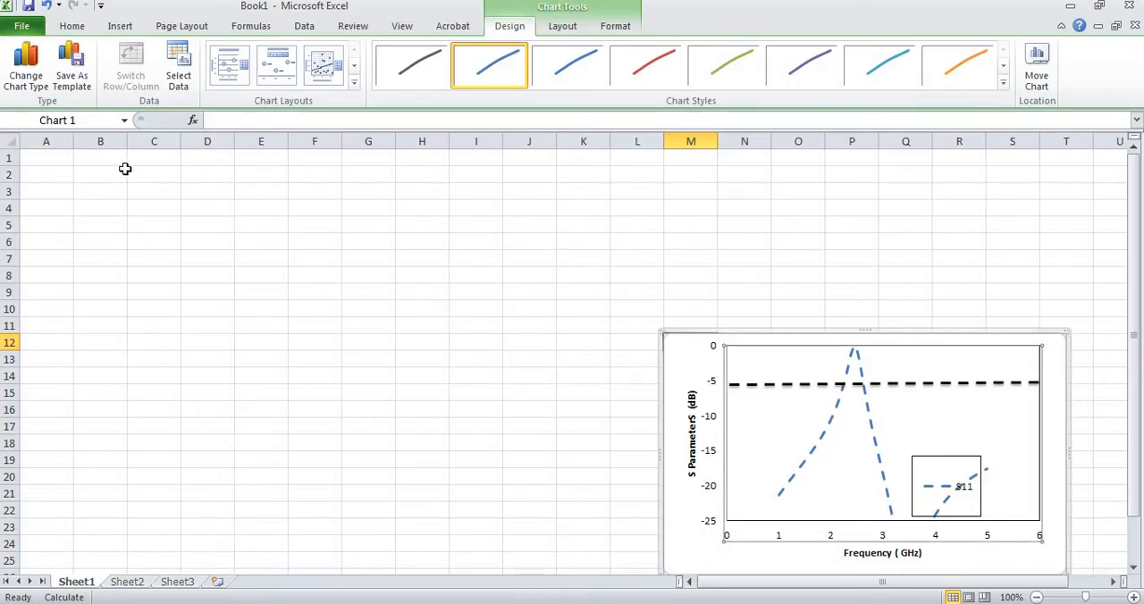
# Step: Select cell B1 and launch the Data tab's From Text import
pyautogui.click(100, 157)
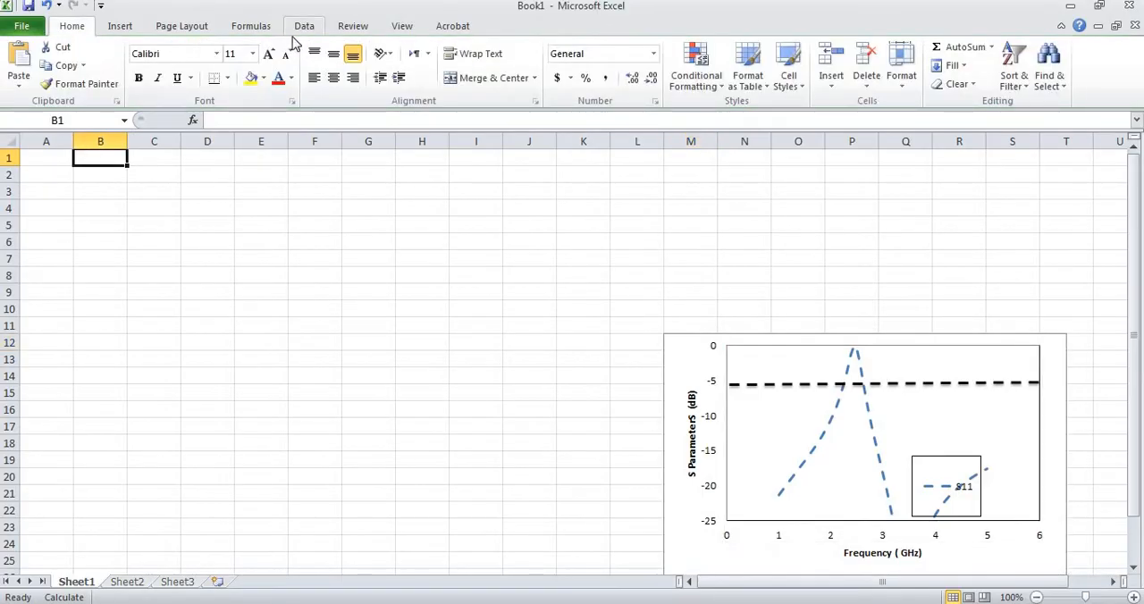
pyautogui.moveTo(102, 158)
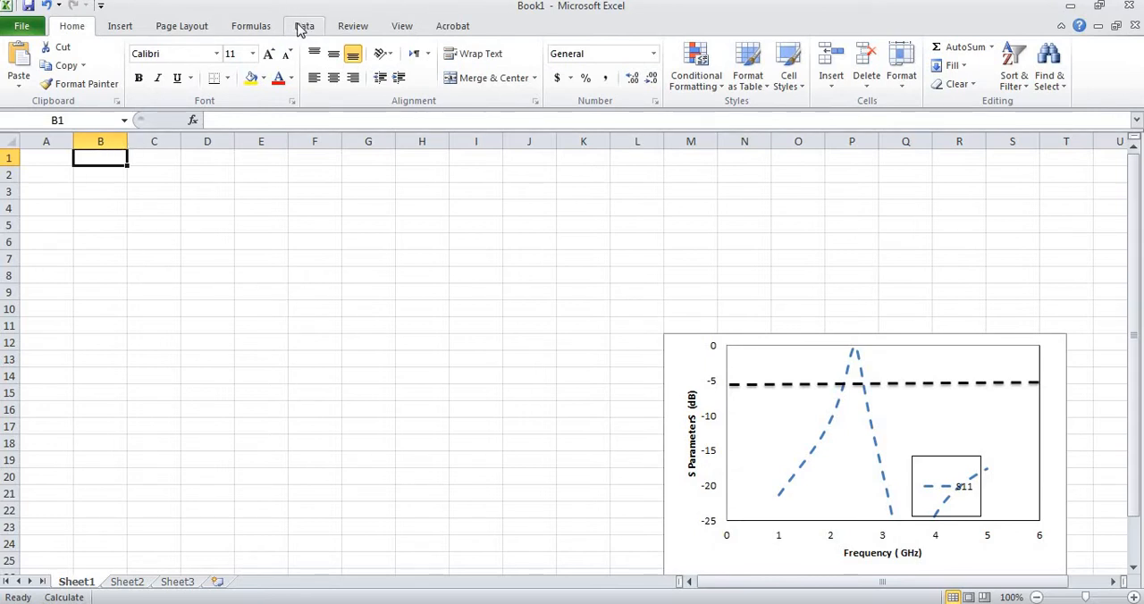
pyautogui.click(304, 25)
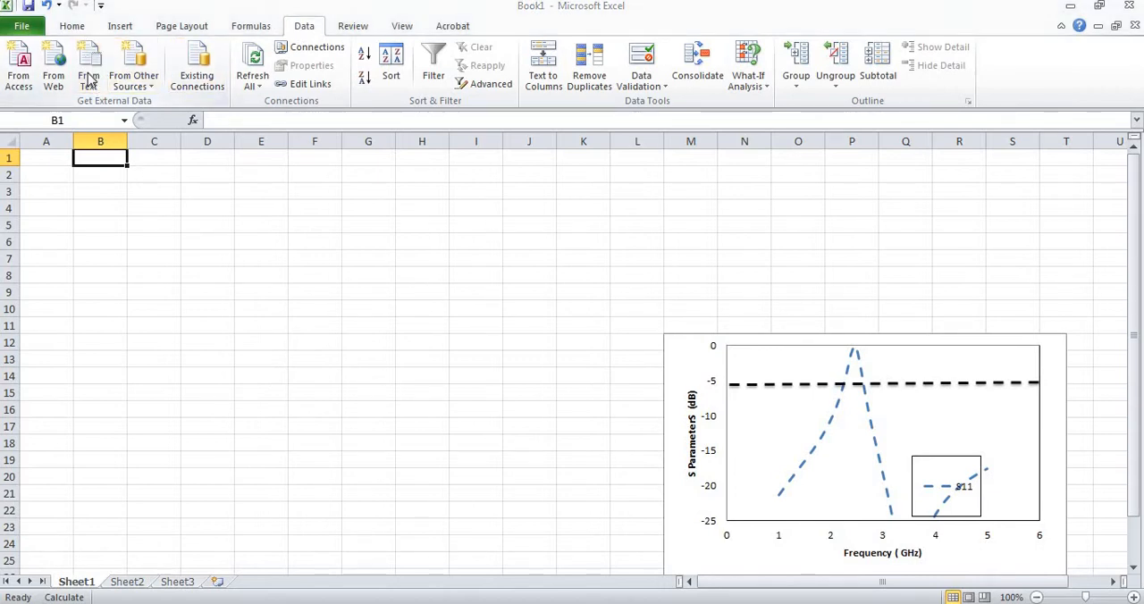
pyautogui.click(88, 64)
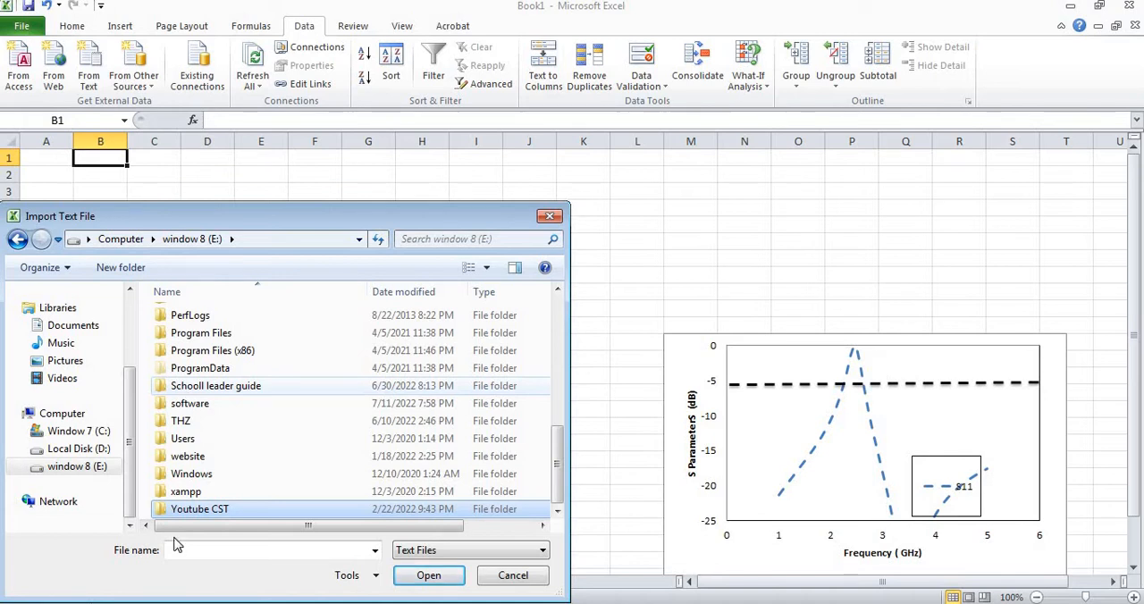
# Step: Import the exported S11 text file with Tab delimiters, placing data at $B$1
pyautogui.doubleClick(199, 509)
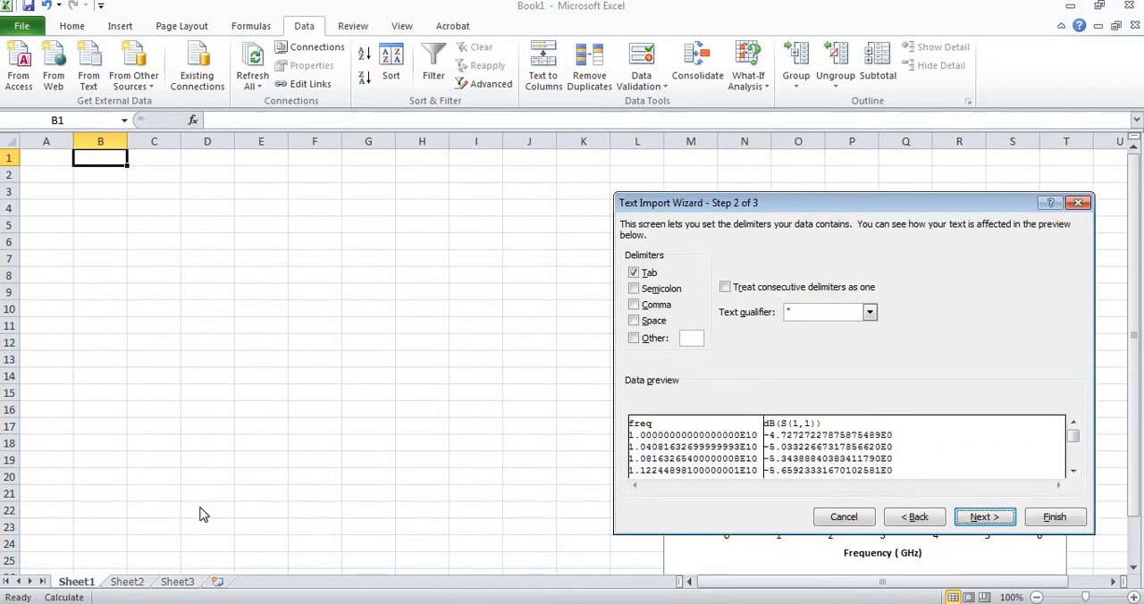
pyautogui.moveTo(427, 590)
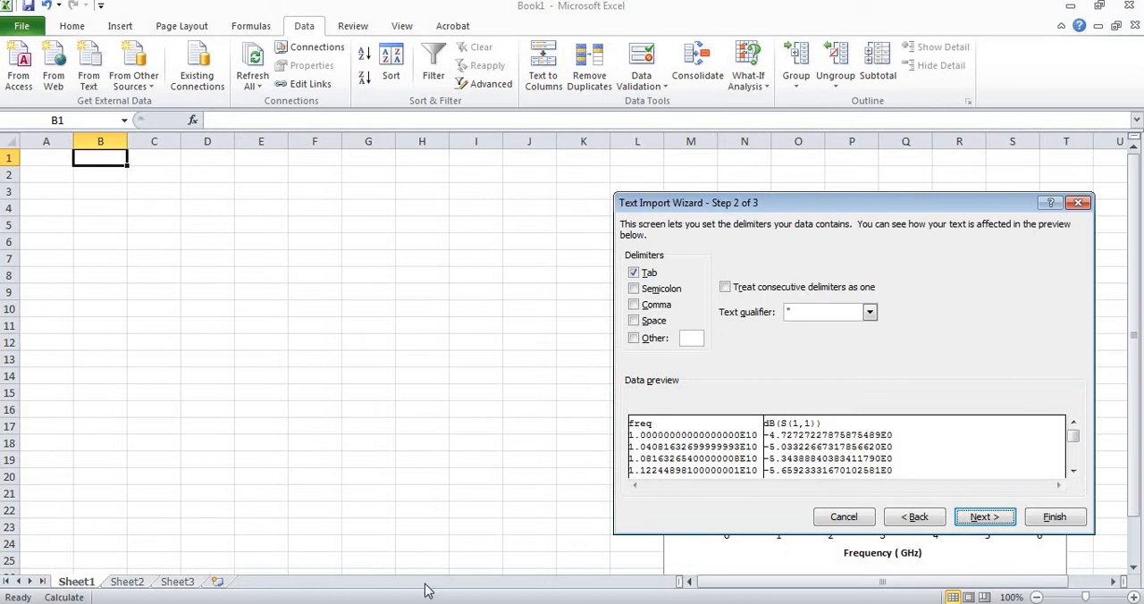
pyautogui.moveTo(1028, 561)
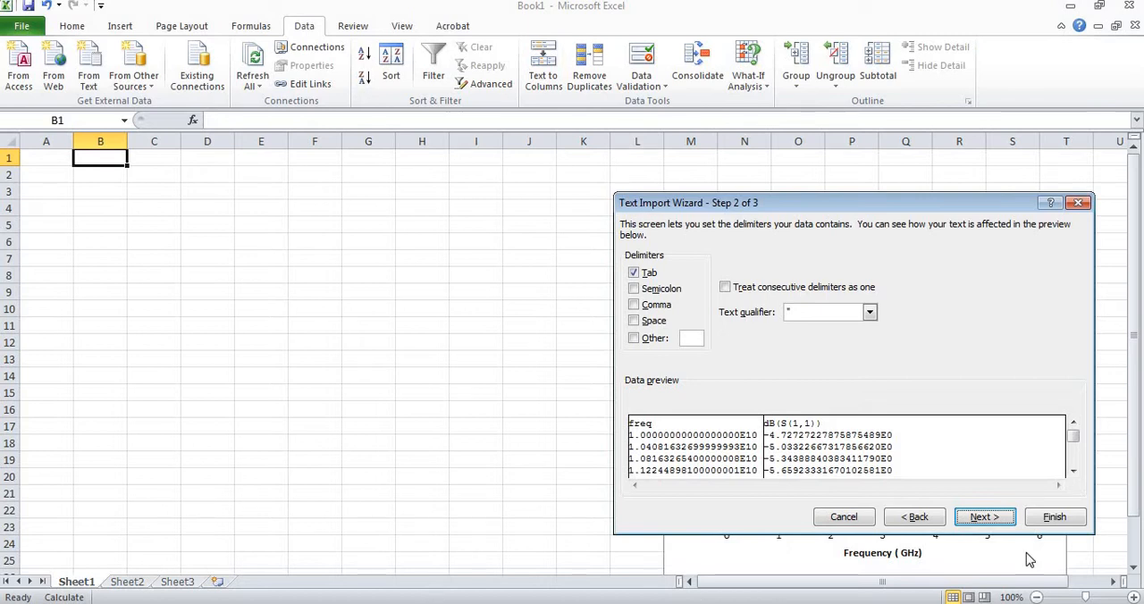
pyautogui.click(985, 517)
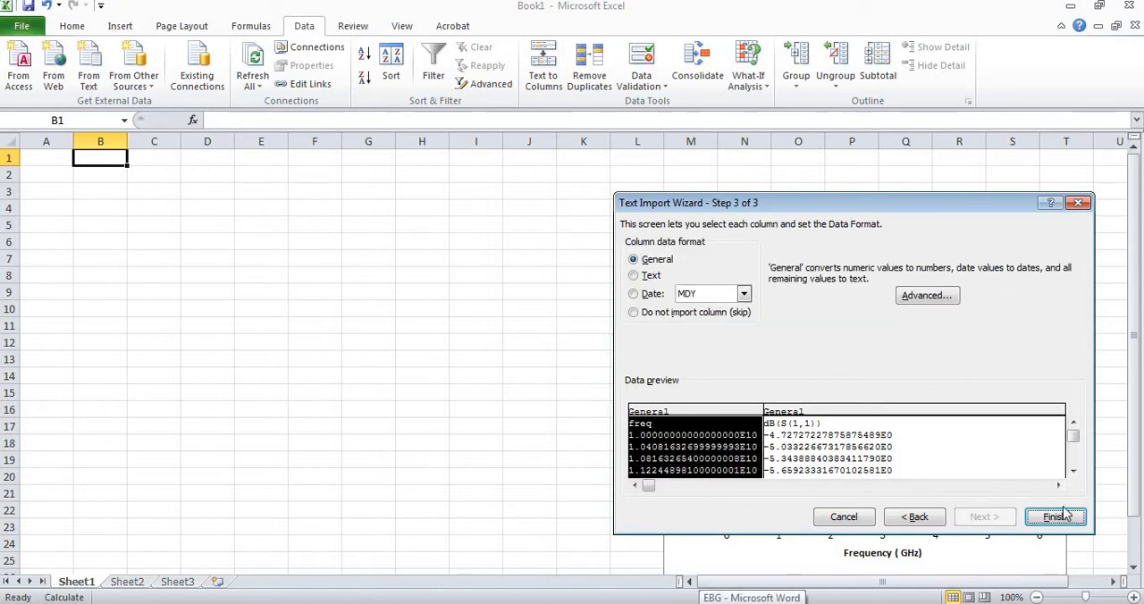
pyautogui.click(1055, 517)
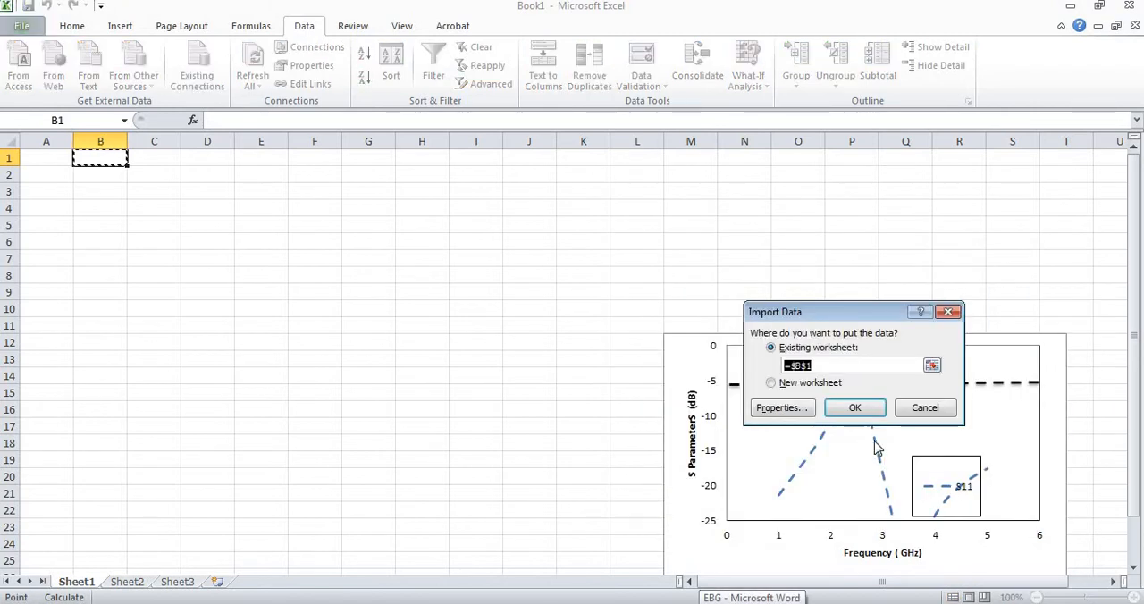
pyautogui.click(855, 408)
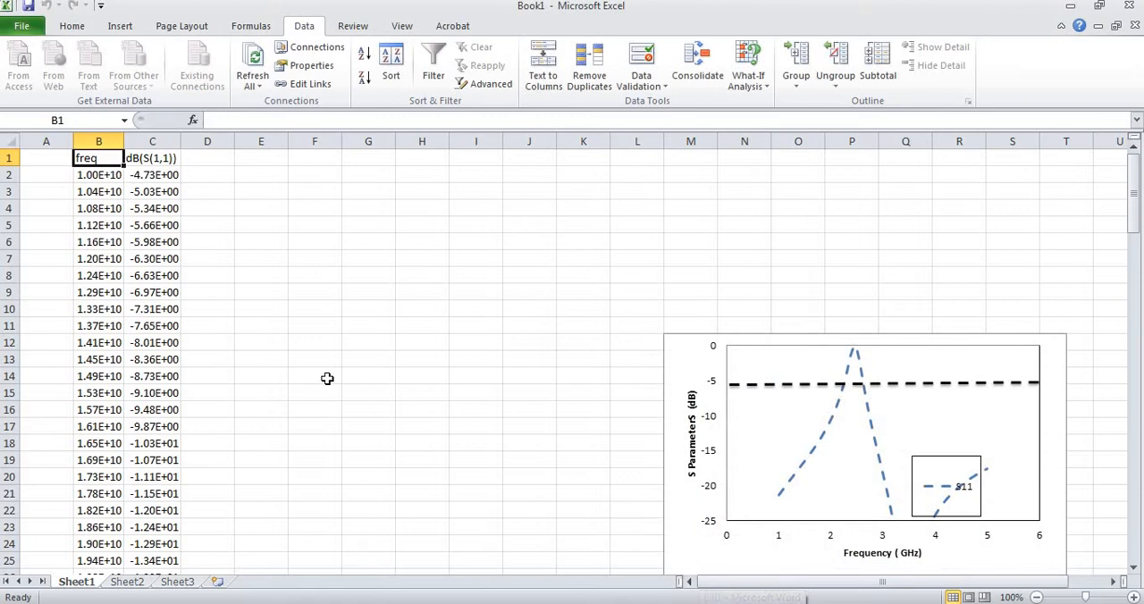
pyautogui.moveTo(121, 218)
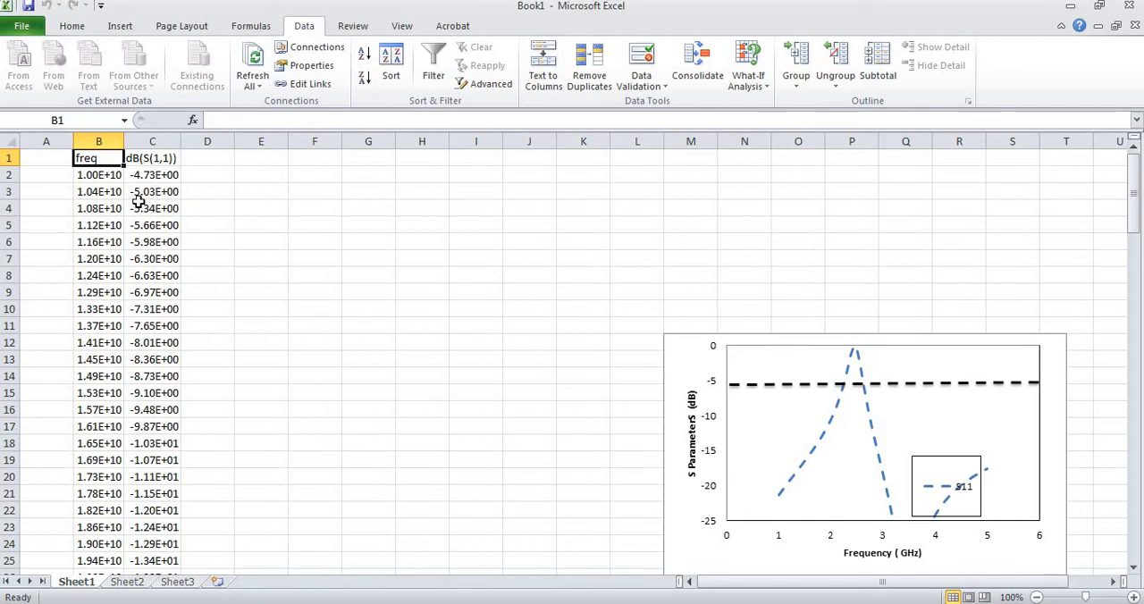
pyautogui.click(46, 174)
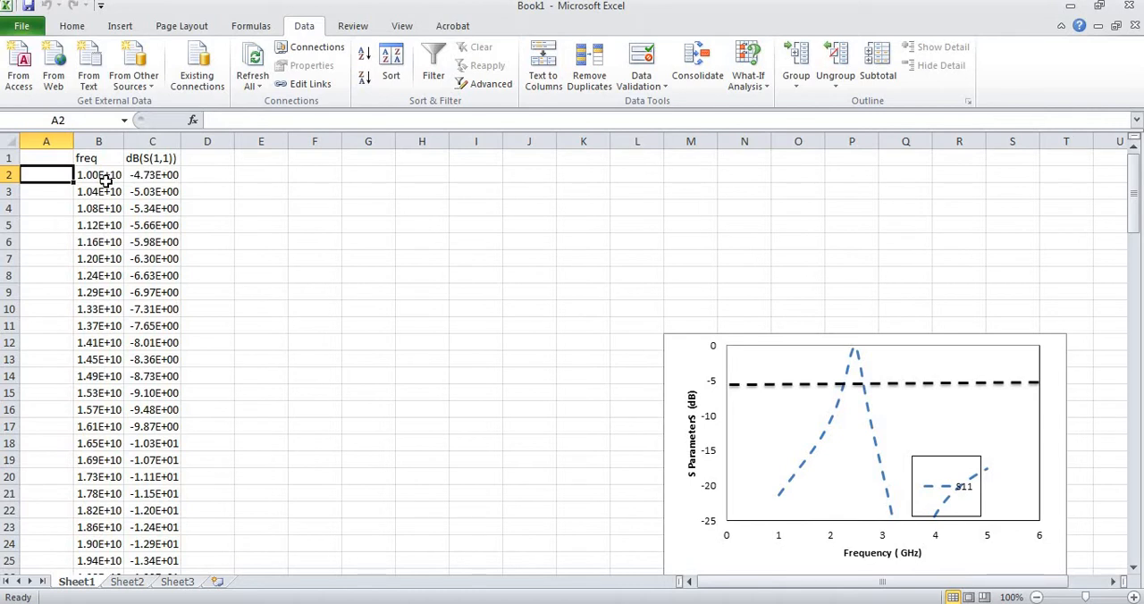
pyautogui.moveTo(58, 178)
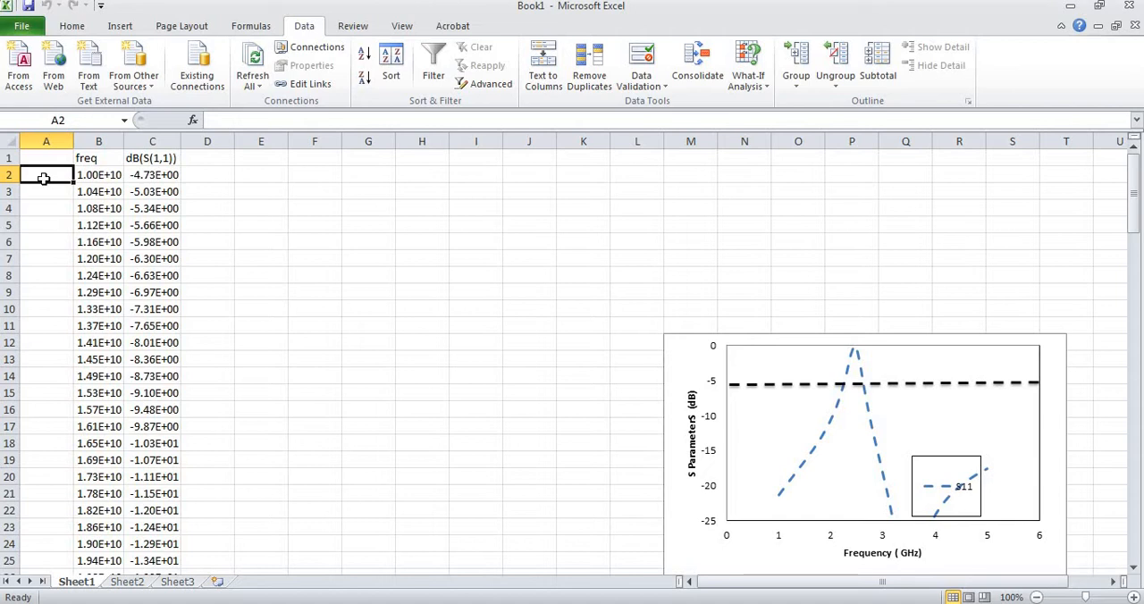
# Step: Enter =B2/10^9 in cell A2 to convert the first frequency to GHz
pyautogui.write('=B2')
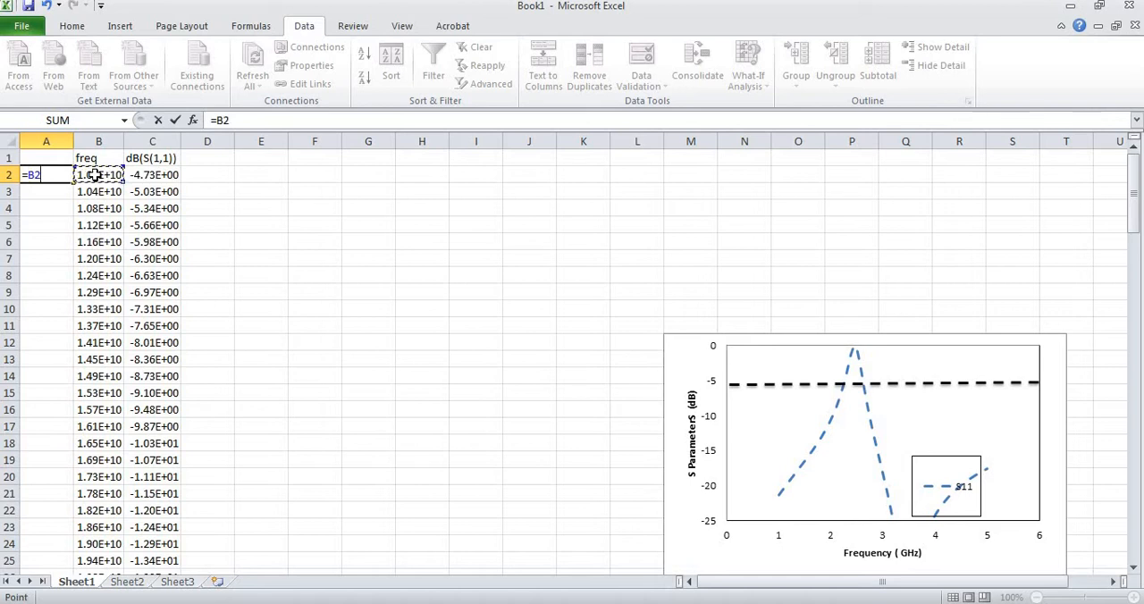
pyautogui.write('/1')
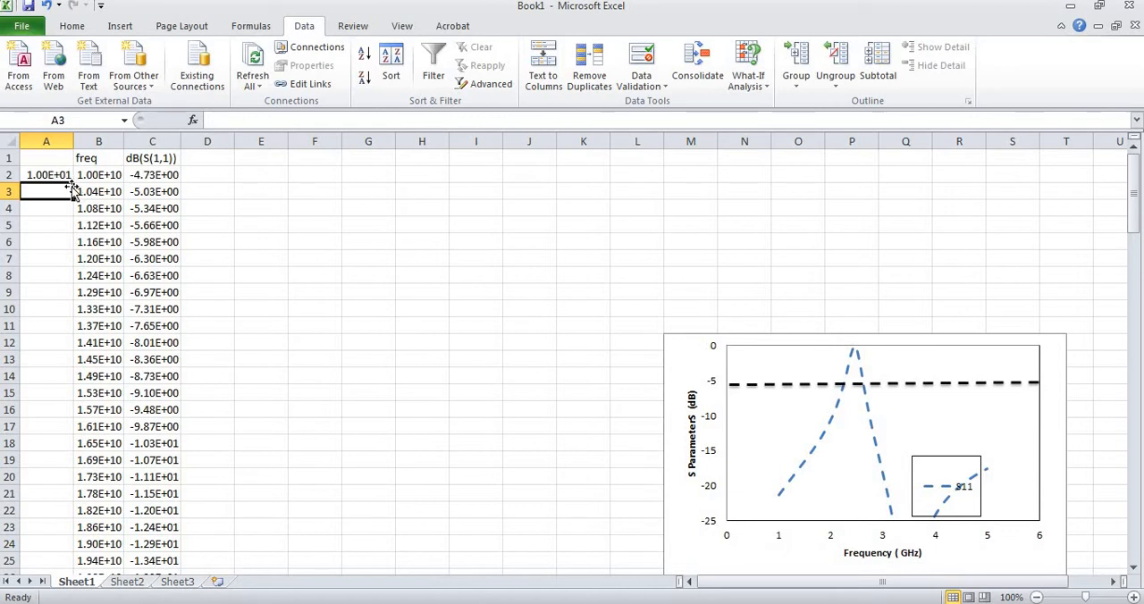
pyautogui.click(46, 174)
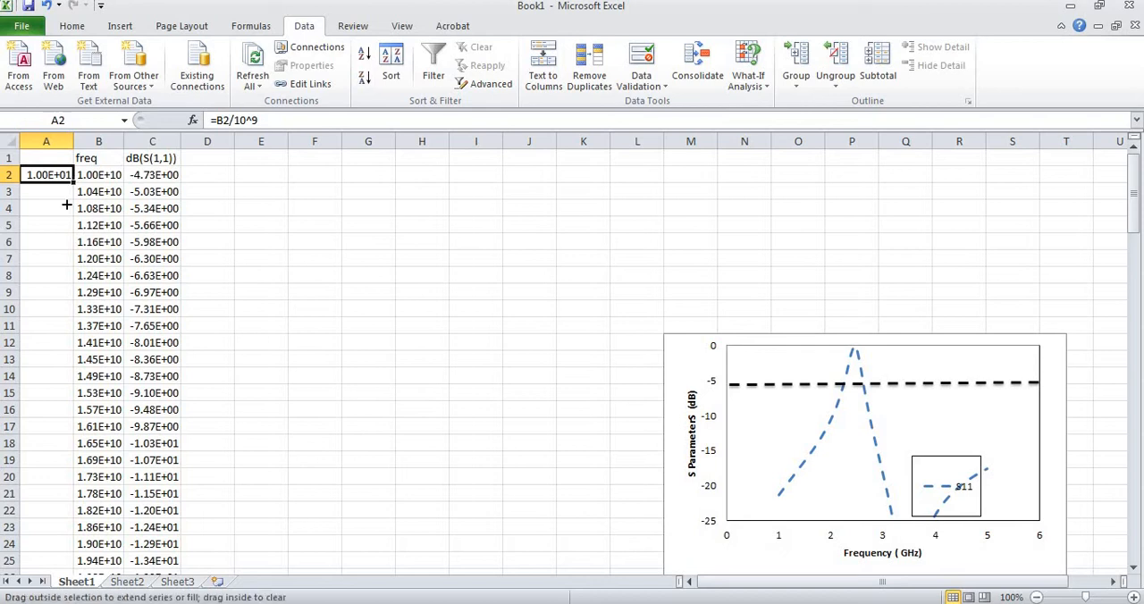
# Step: Fill the A2 GHz formula down to row 125, giving 10 to 60 GHz
pyautogui.scroll(-3)
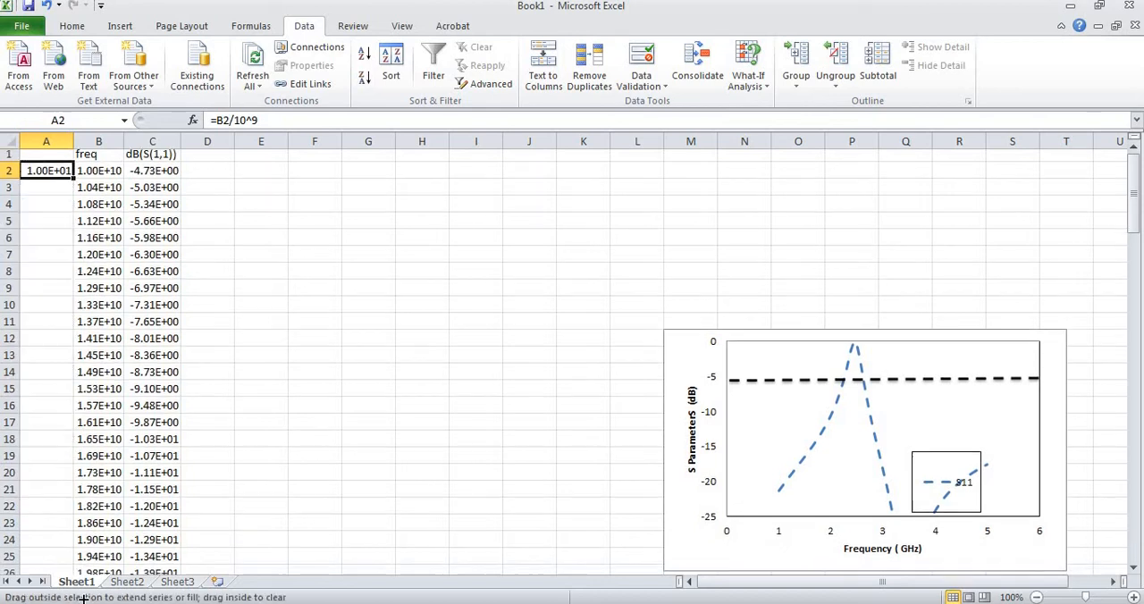
pyautogui.scroll(-3)
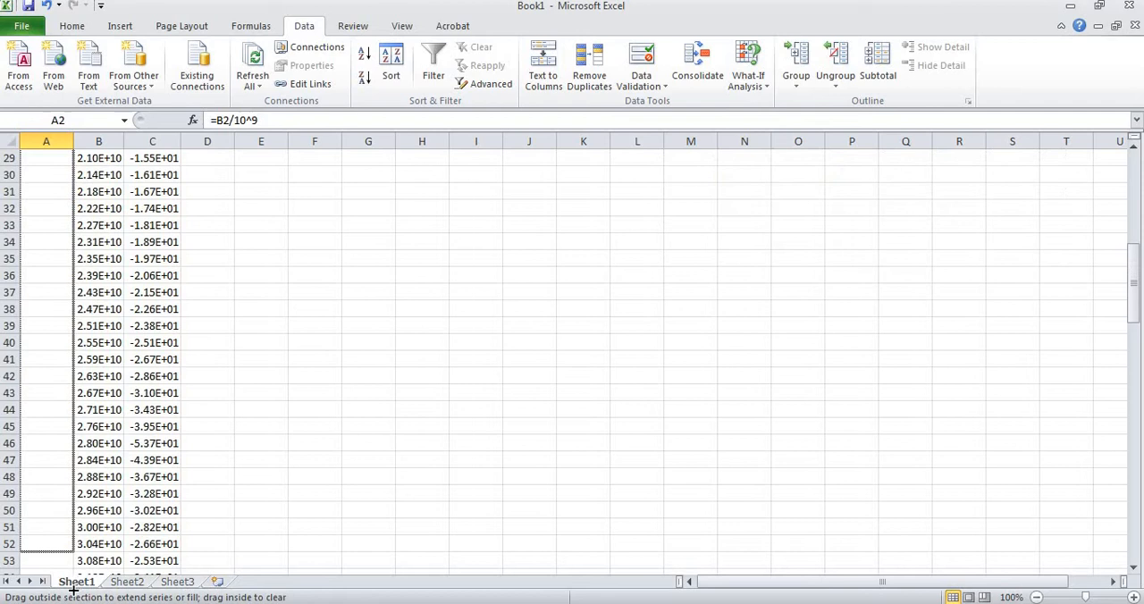
pyautogui.scroll(-3)
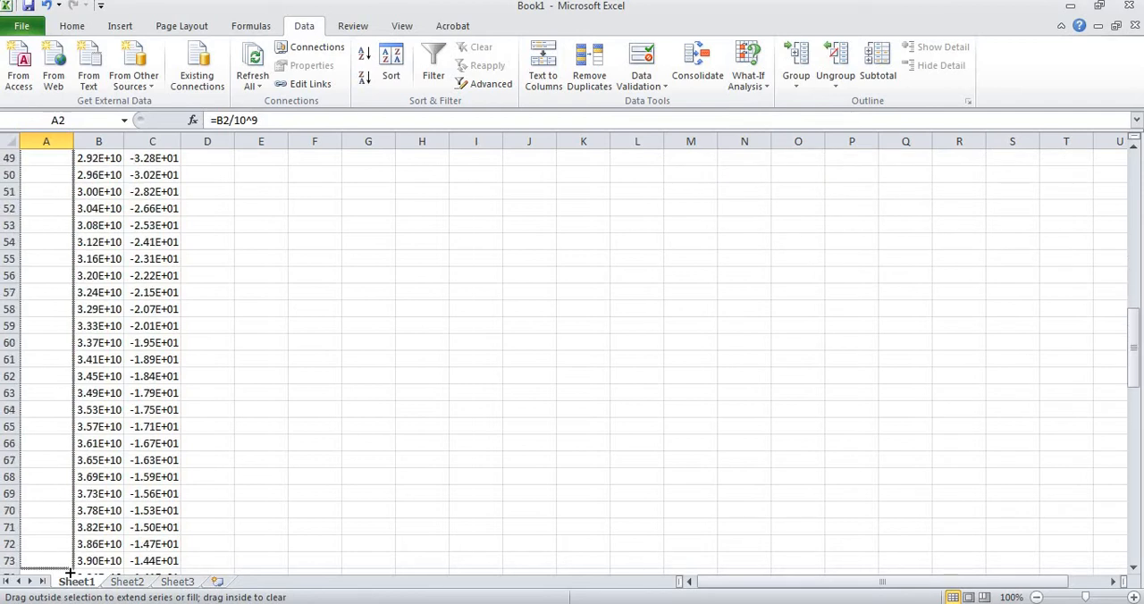
pyautogui.scroll(-3)
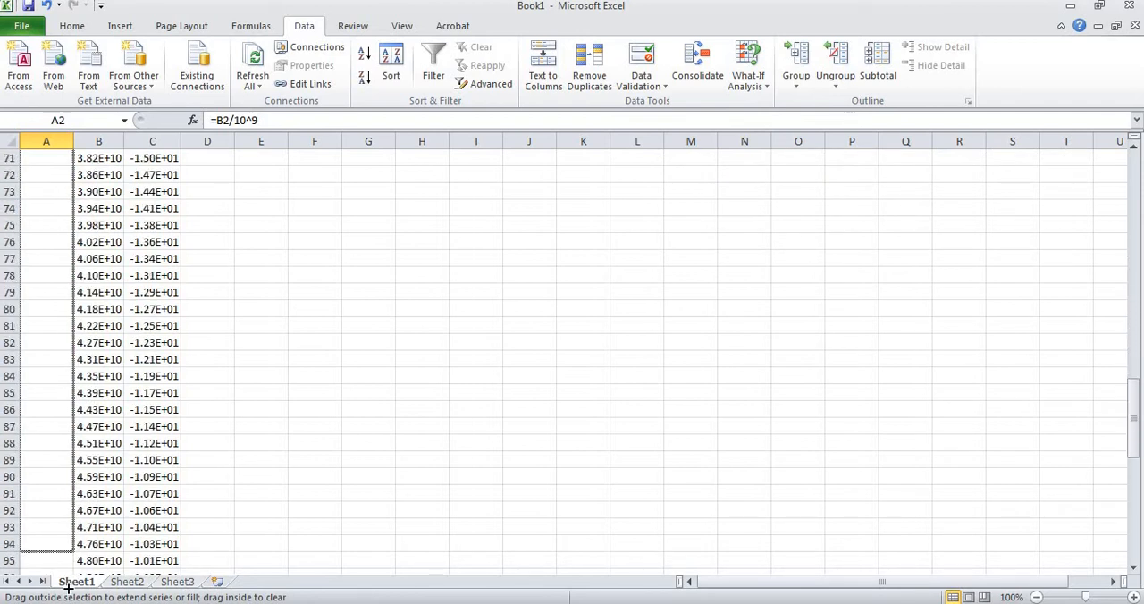
pyautogui.scroll(-3)
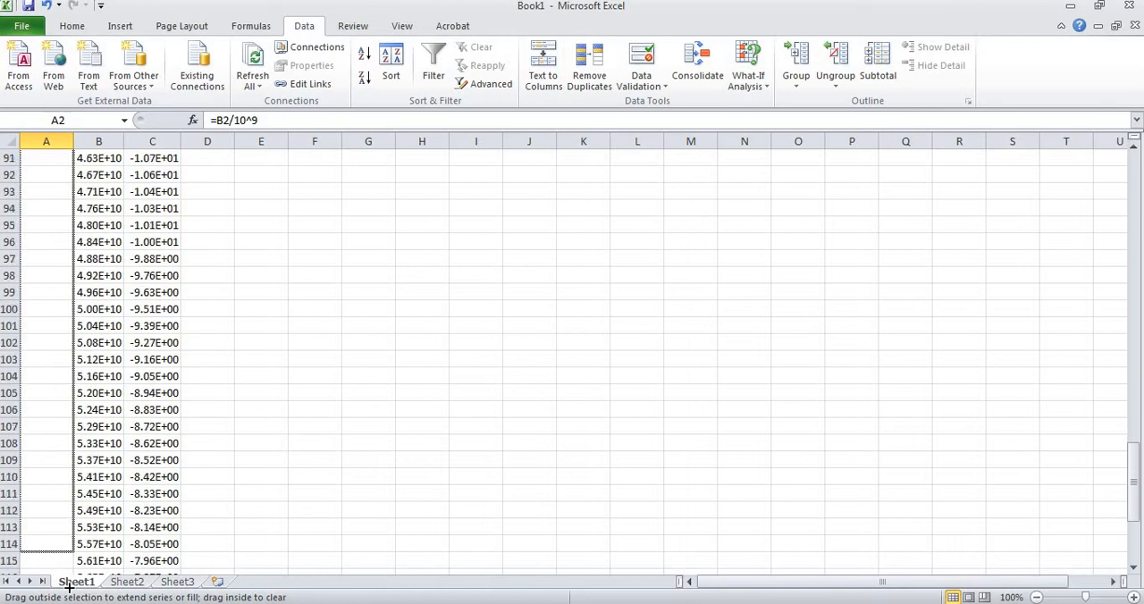
pyautogui.scroll(-3)
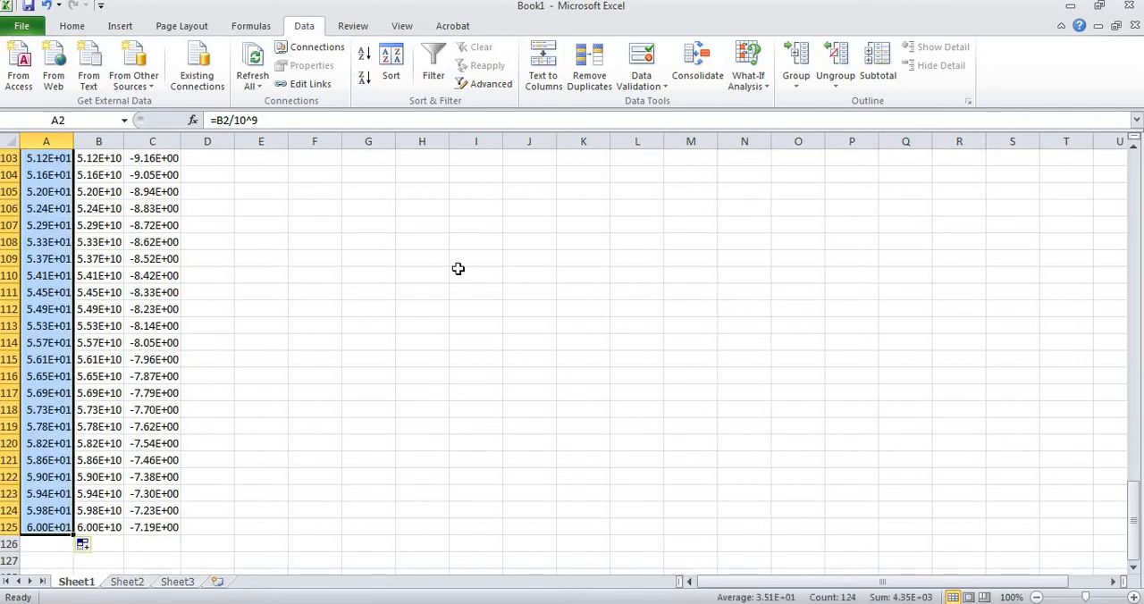
pyautogui.moveTo(54, 187)
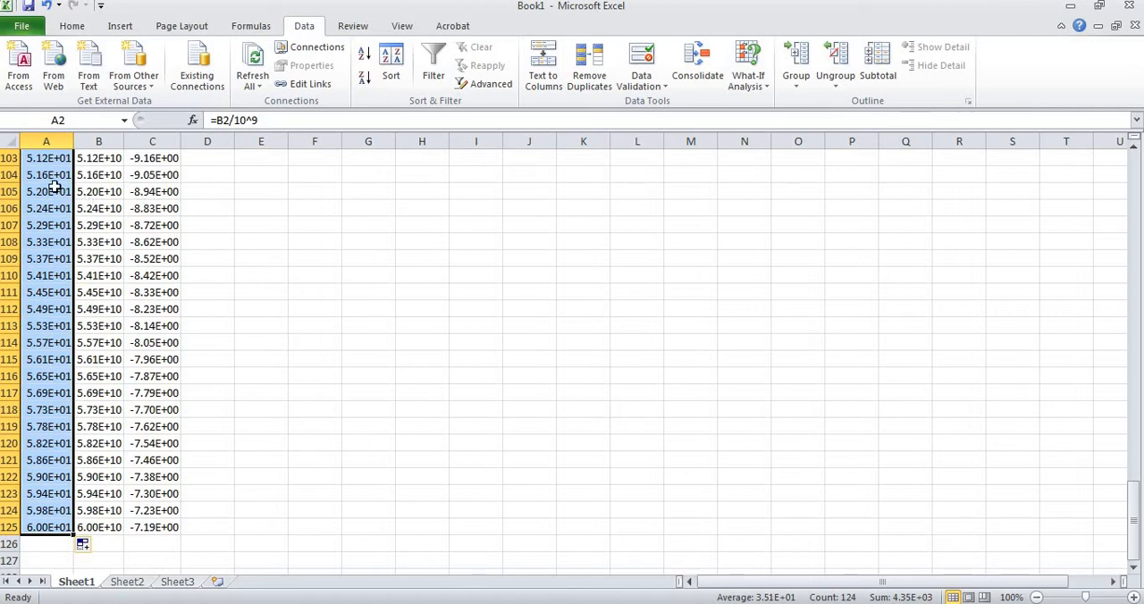
pyautogui.rightClick(49, 174)
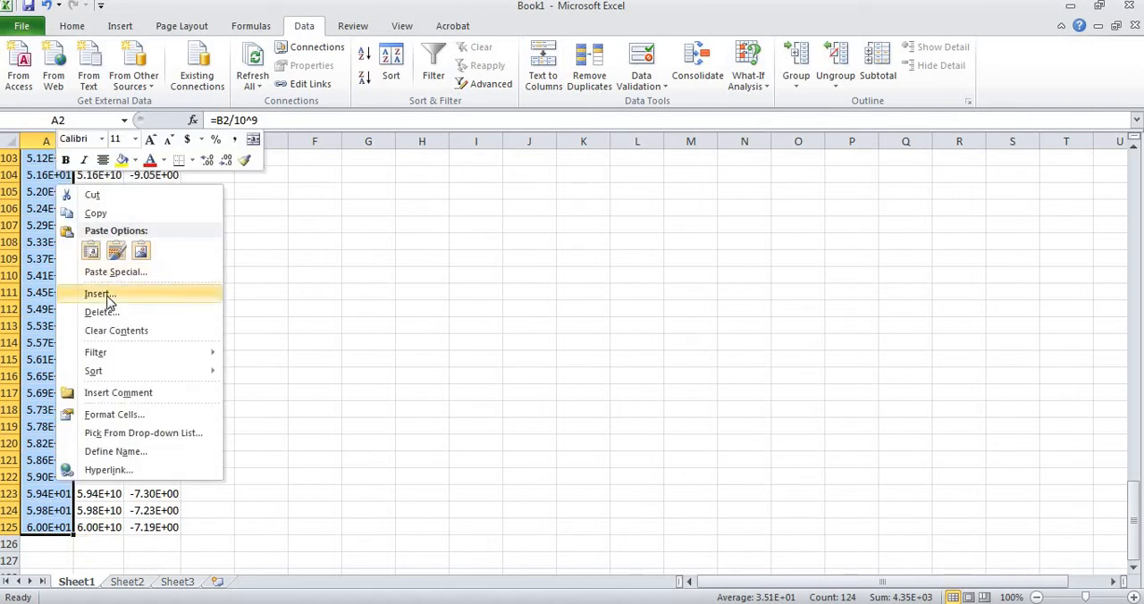
pyautogui.moveTo(95, 352)
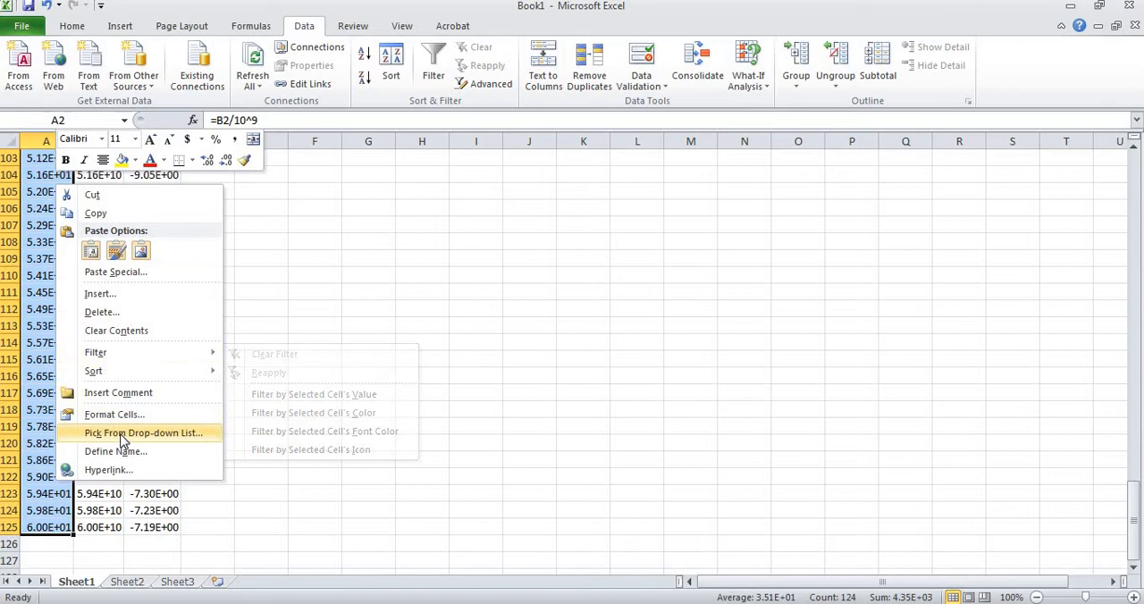
pyautogui.moveTo(96, 351)
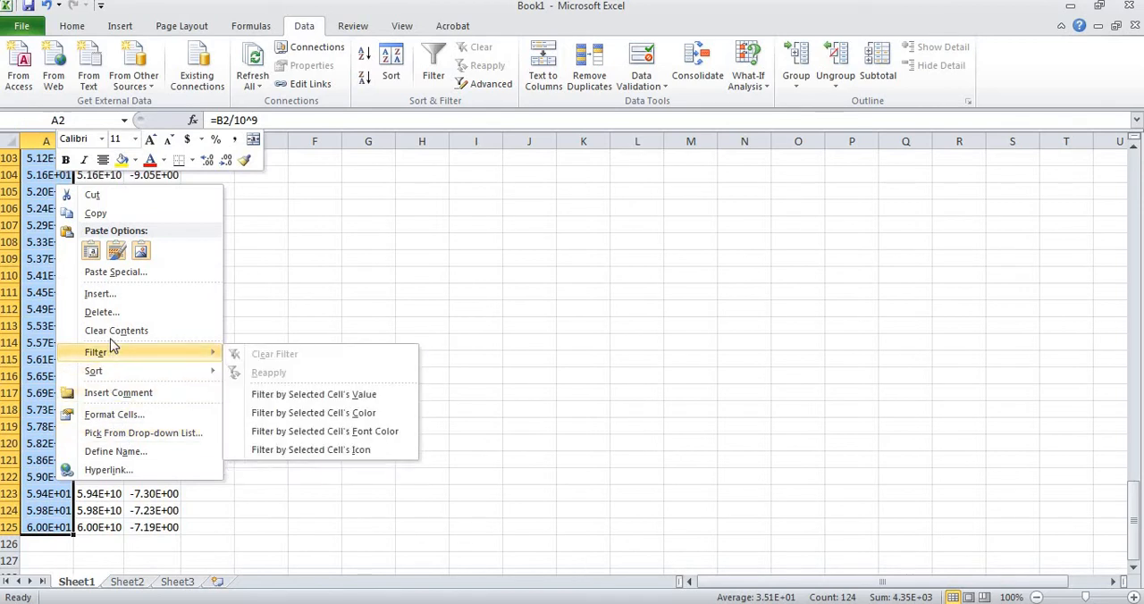
pyautogui.moveTo(113, 414)
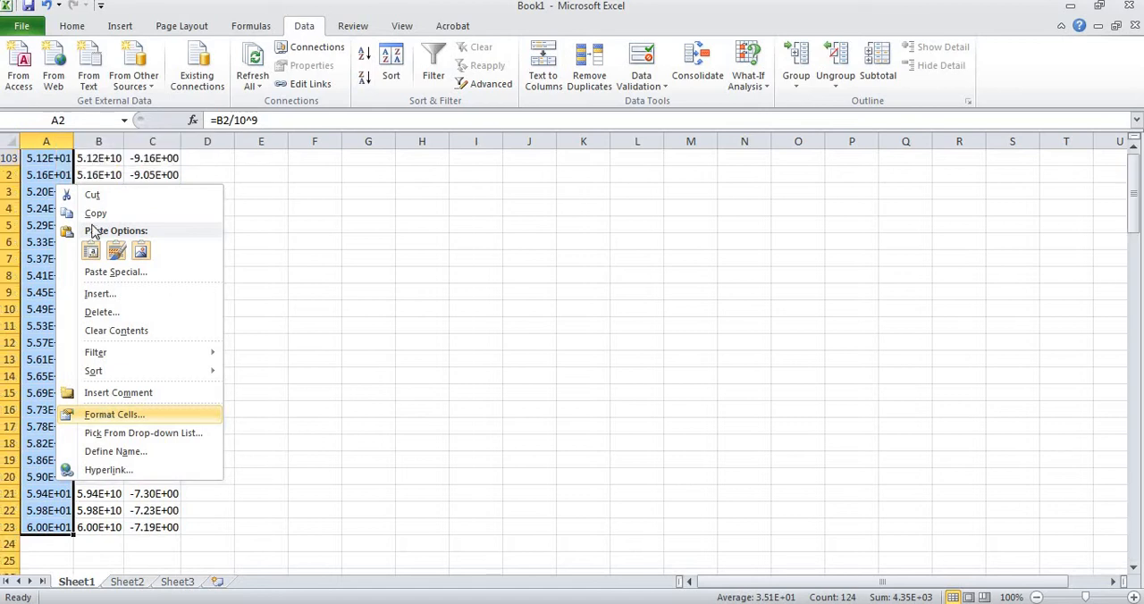
# Step: Apply the General number format to the column A GHz values
pyautogui.click(114, 413)
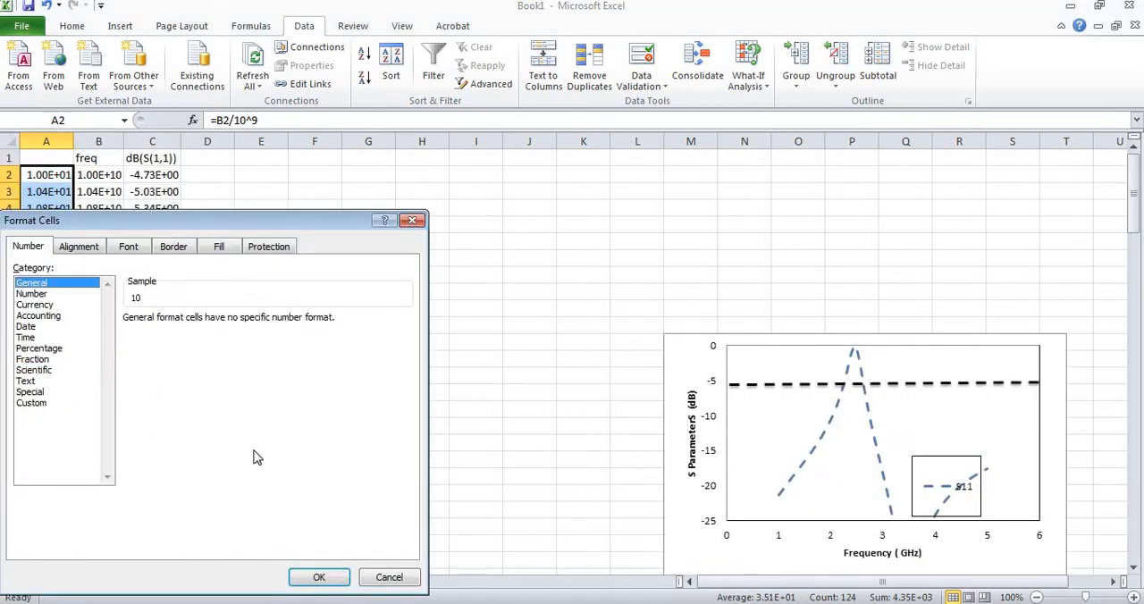
pyautogui.click(319, 576)
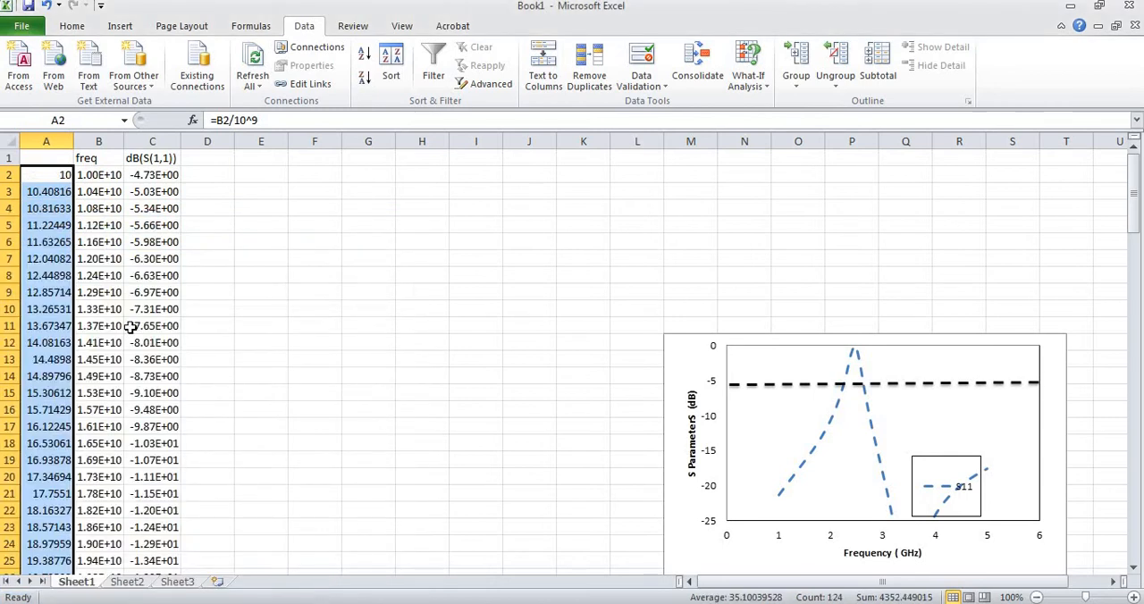
pyautogui.click(152, 174)
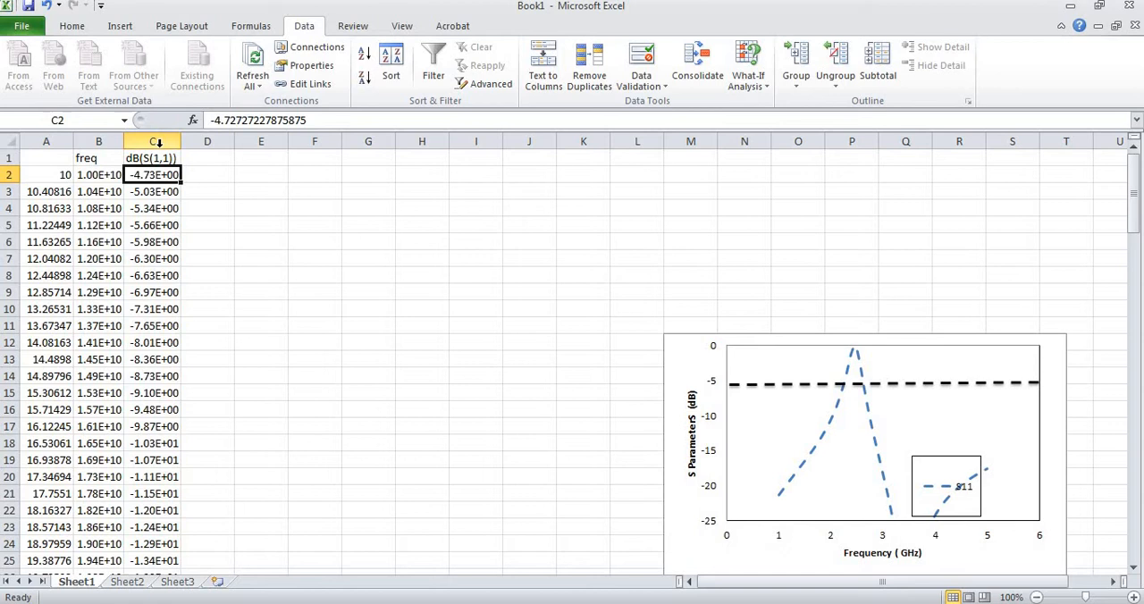
# Step: Apply the General number format to the whole dB(S(1,1)) column C
pyautogui.rightClick(152, 141)
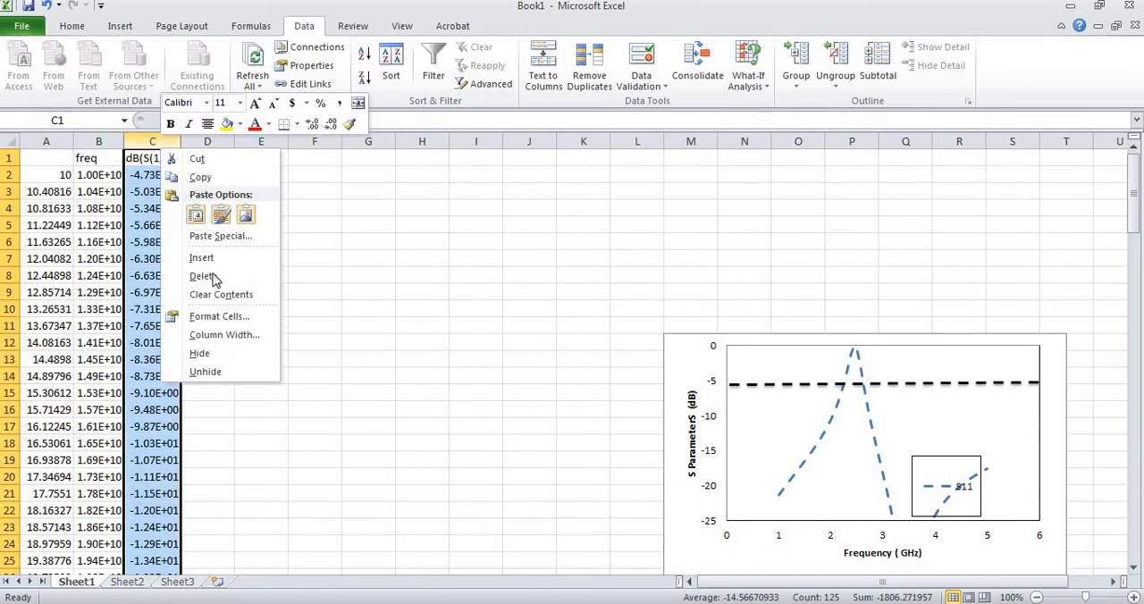
pyautogui.click(219, 316)
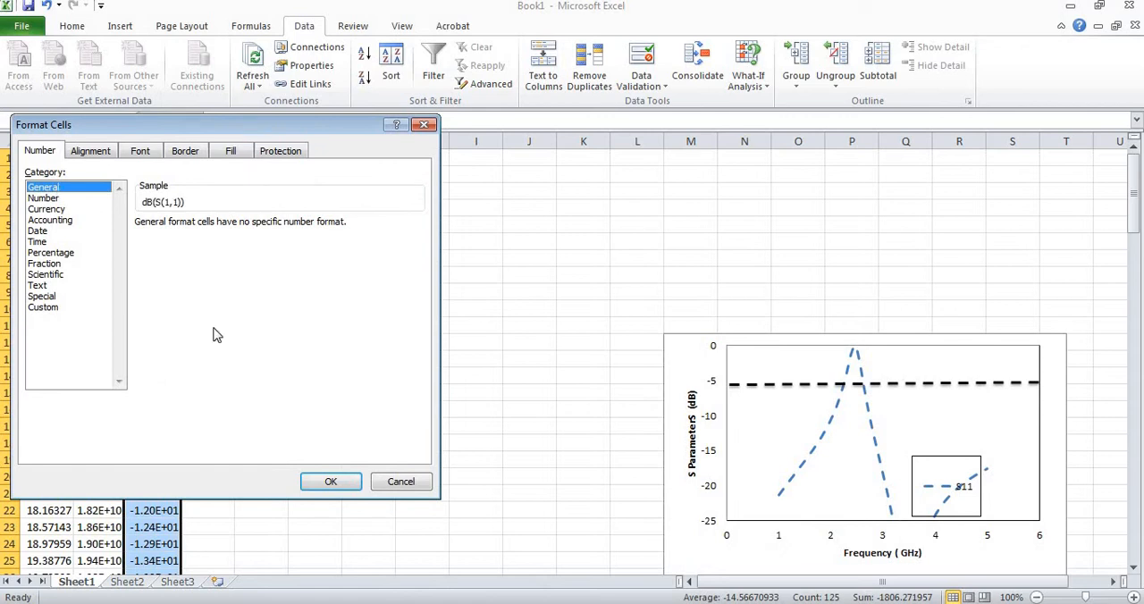
pyautogui.moveTo(54, 134)
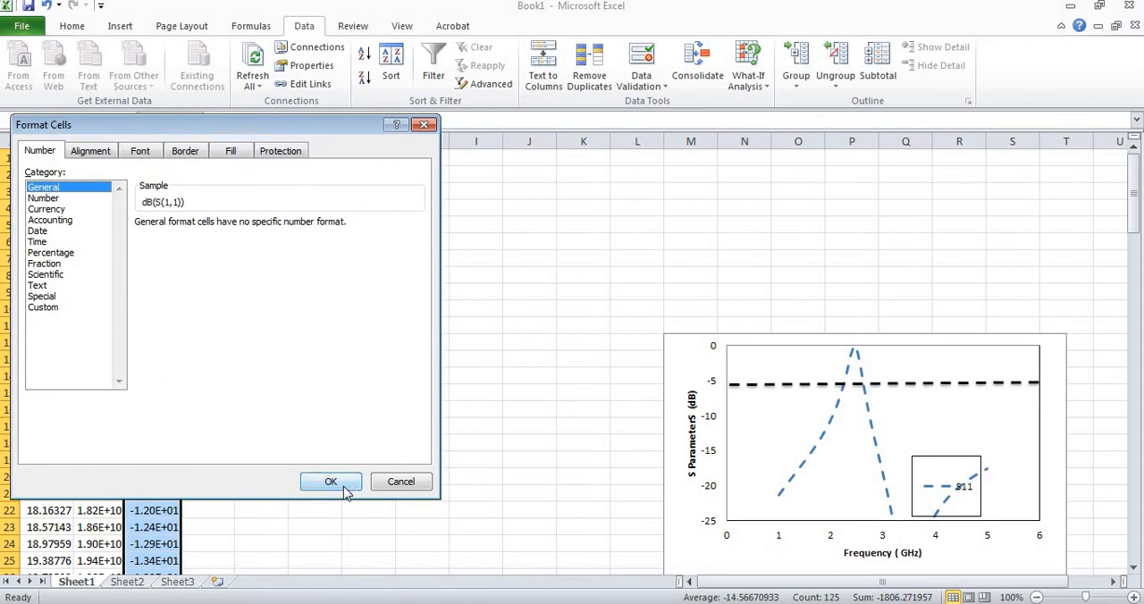
pyautogui.click(331, 481)
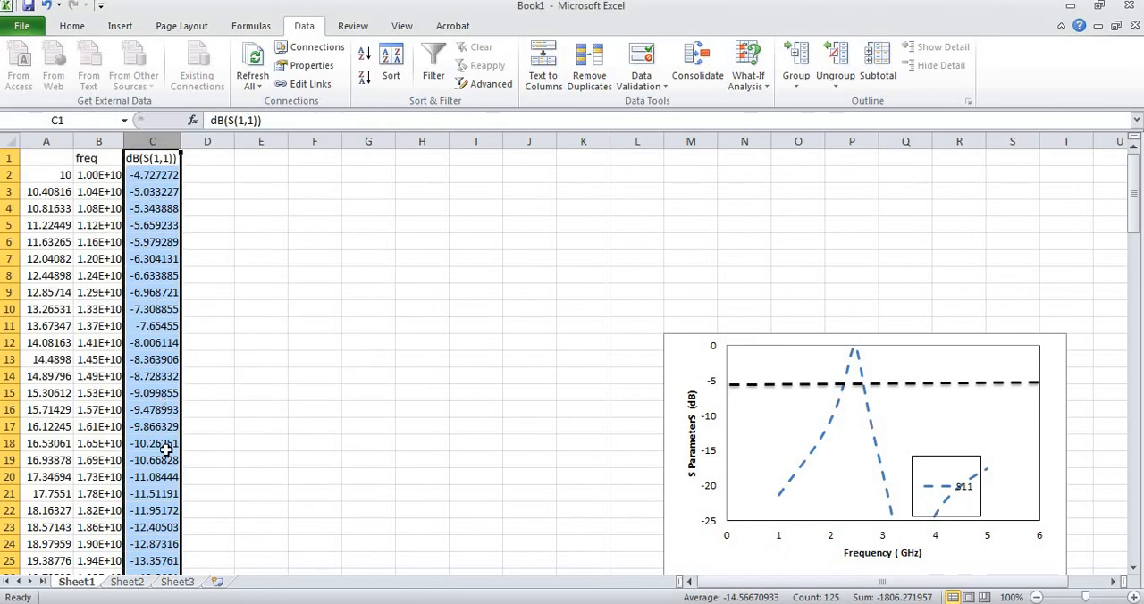
pyautogui.moveTo(96, 342)
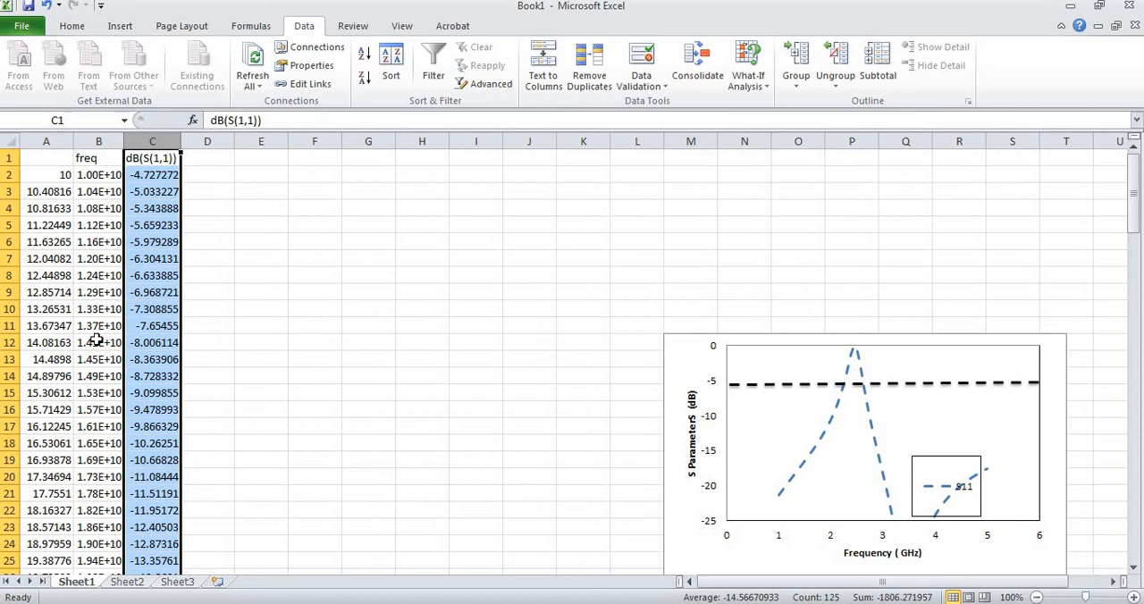
pyautogui.moveTo(92, 364)
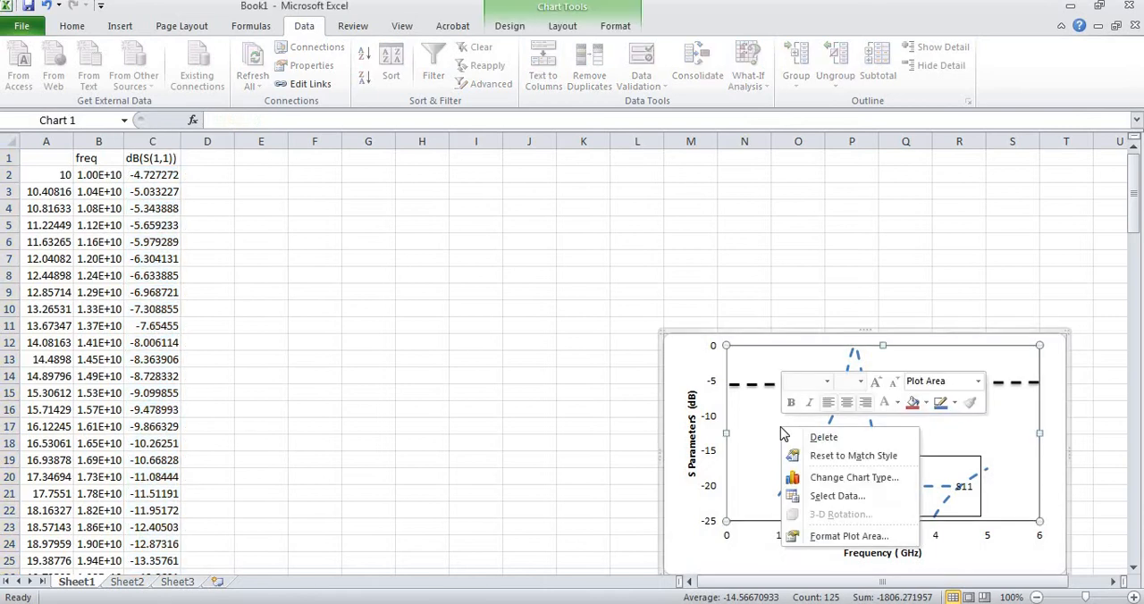
pyautogui.moveTo(848, 497)
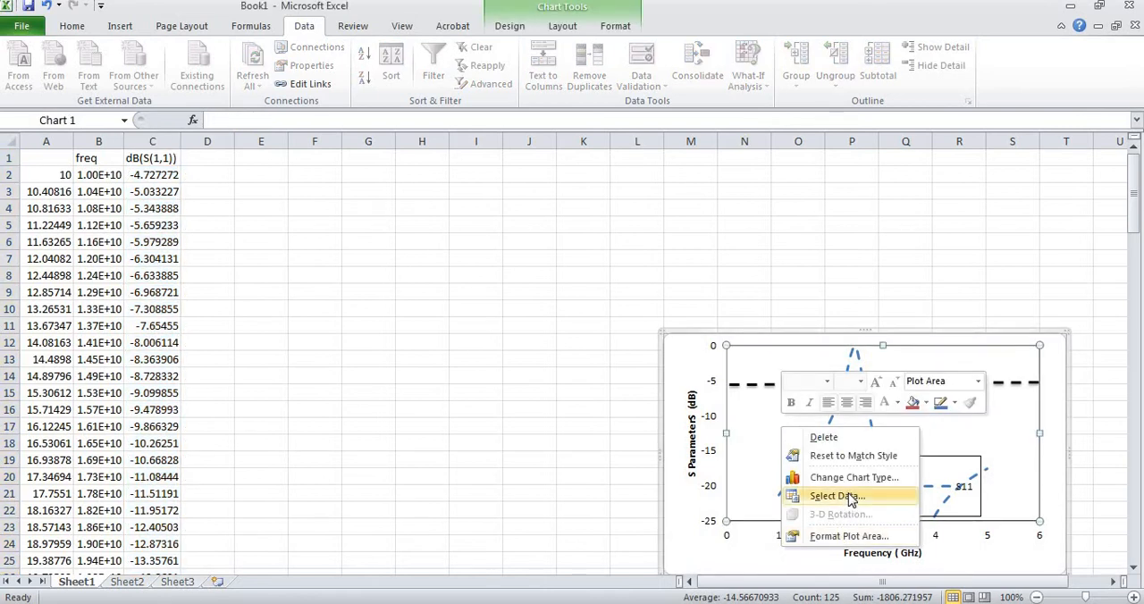
# Step: Replace the chart series with 'S11': X =Sheet1!$A$2:$A$125, Y =Sheet1!$C$2:$C$125
pyautogui.click(834, 496)
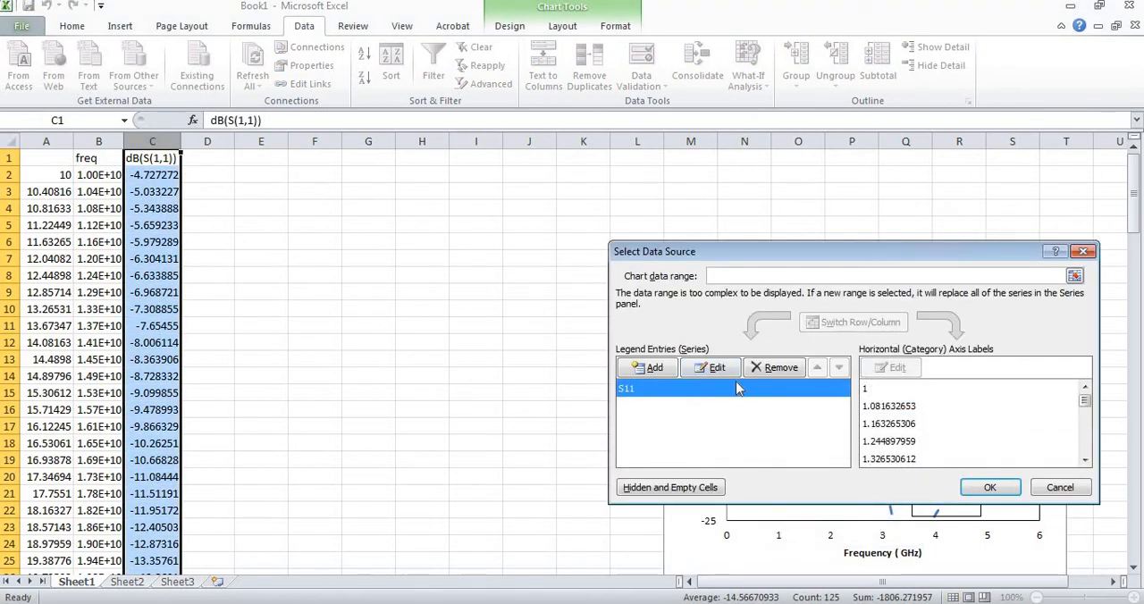
pyautogui.click(774, 367)
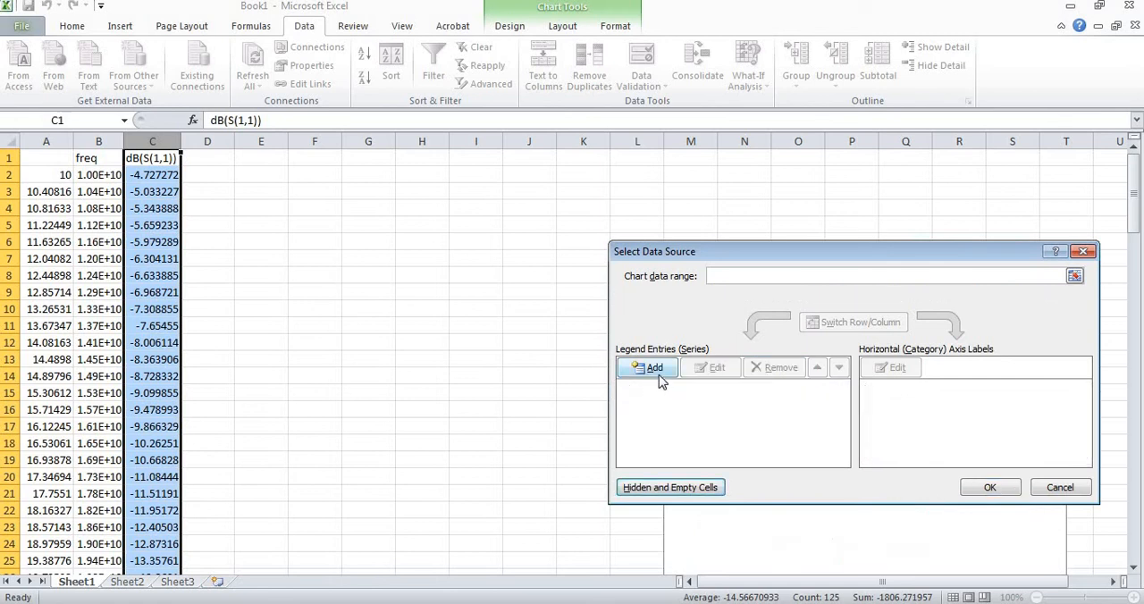
pyautogui.click(655, 367)
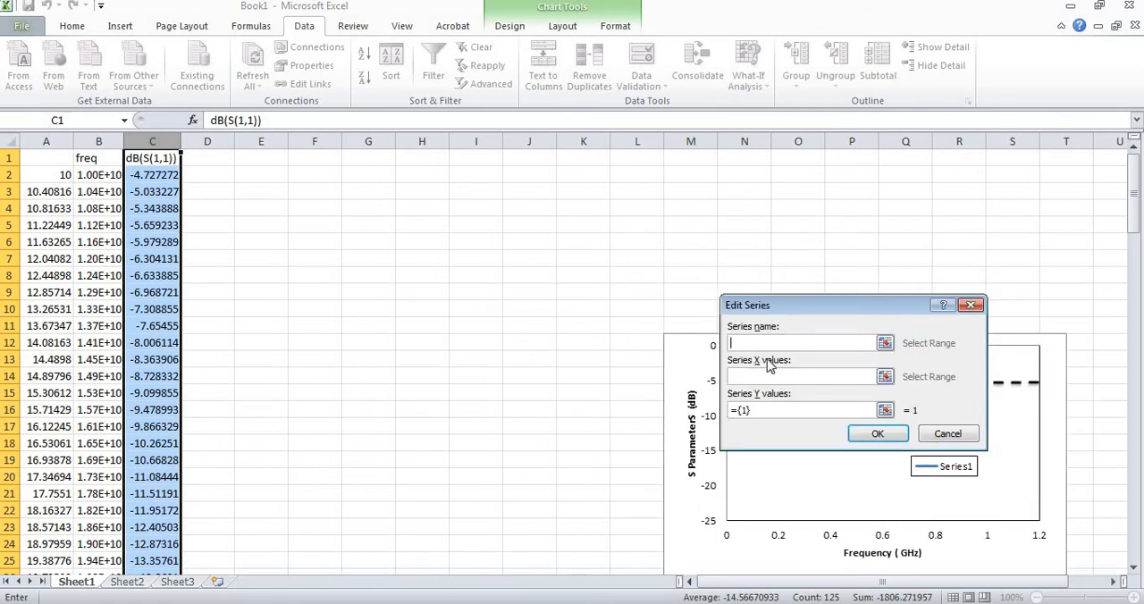
pyautogui.write('S11')
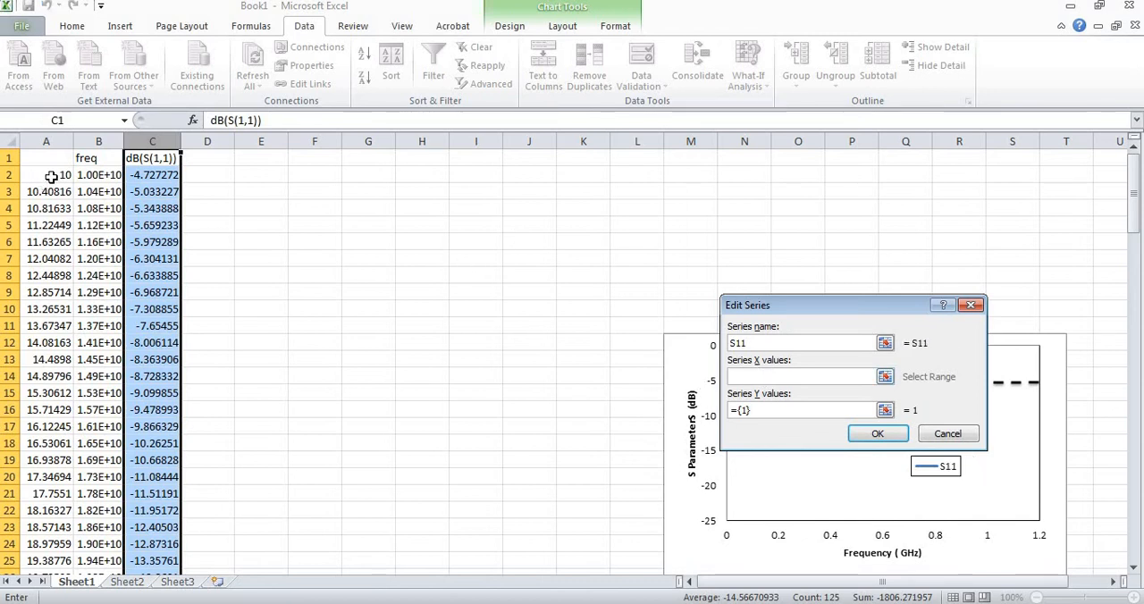
pyautogui.moveTo(45, 175); pyautogui.dragTo(45, 561)
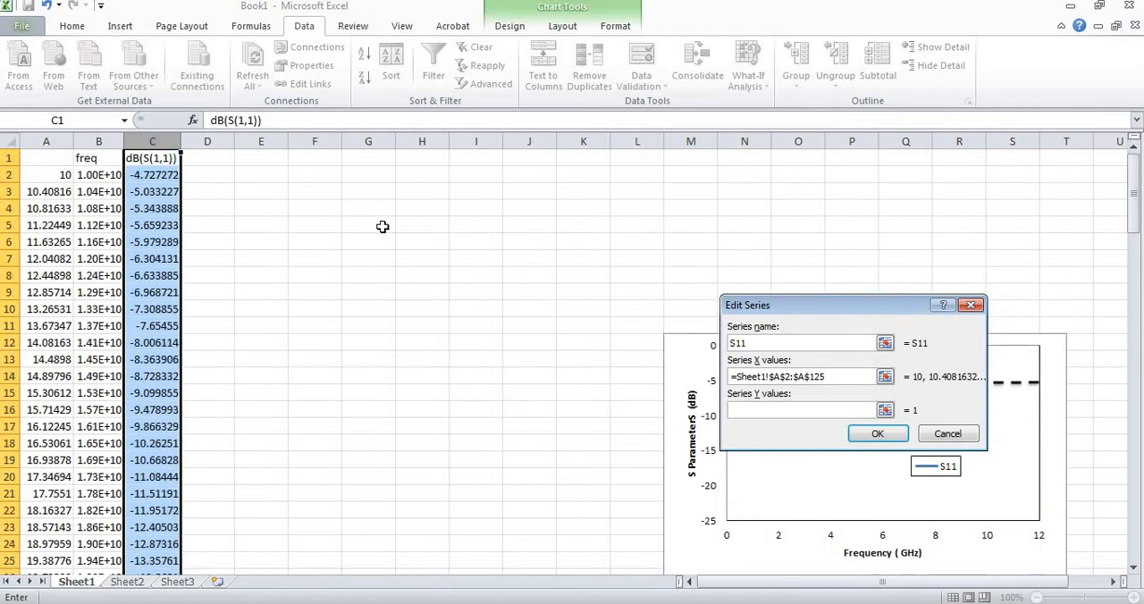
pyautogui.click(152, 174)
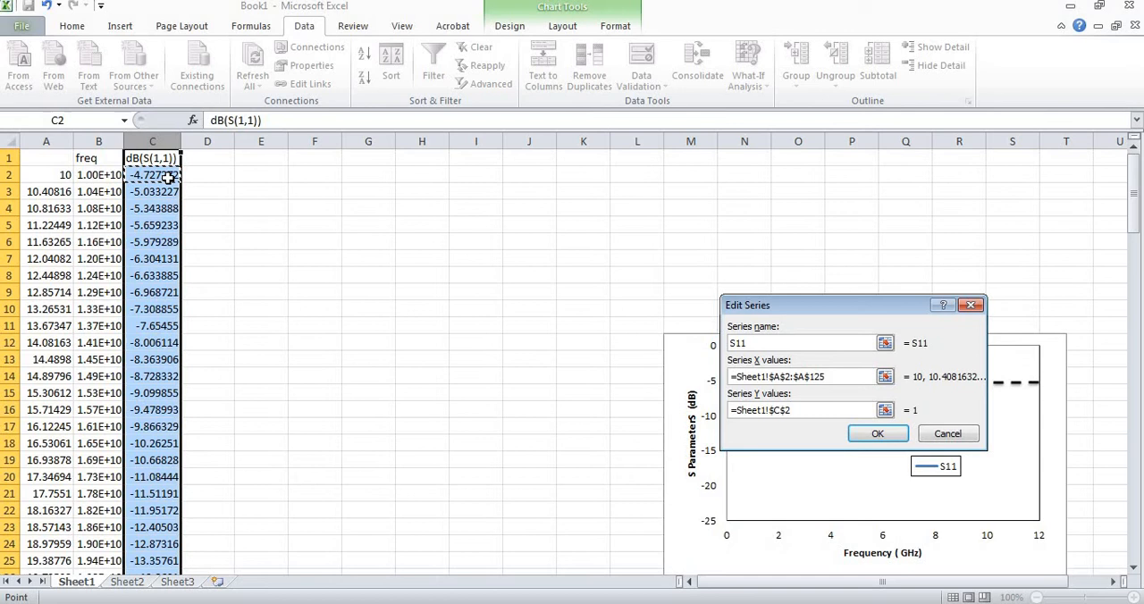
pyautogui.click(805, 409)
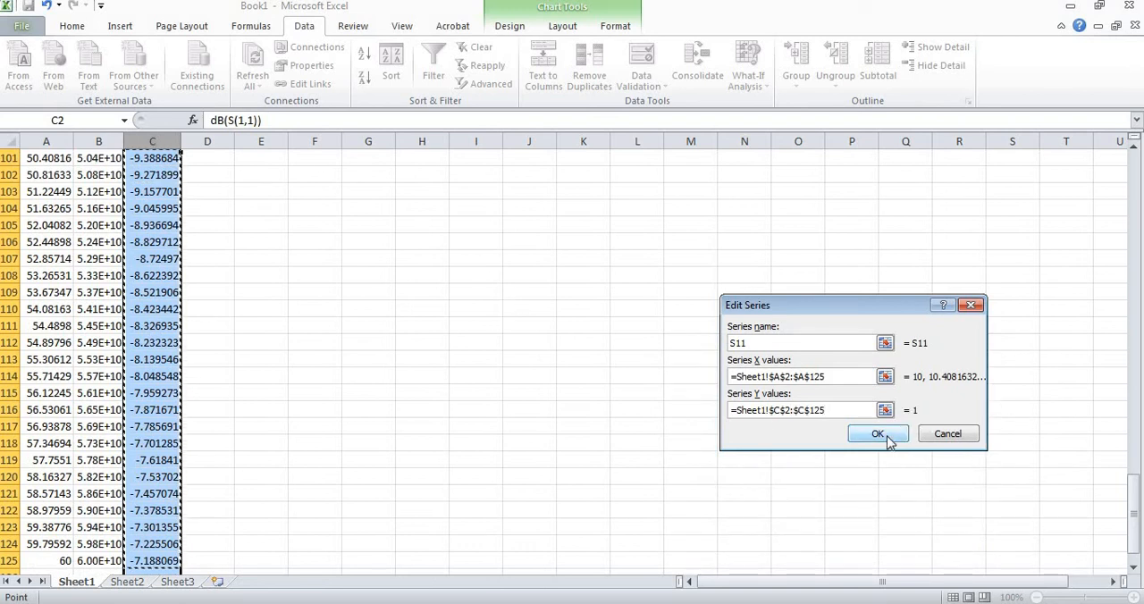
pyautogui.click(877, 434)
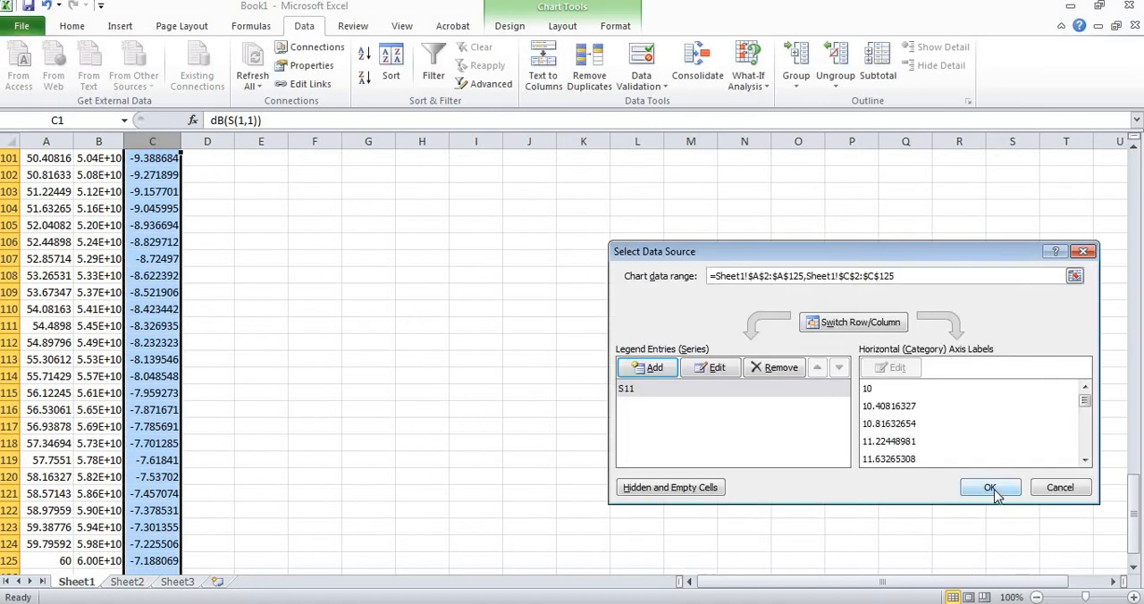
pyautogui.click(990, 488)
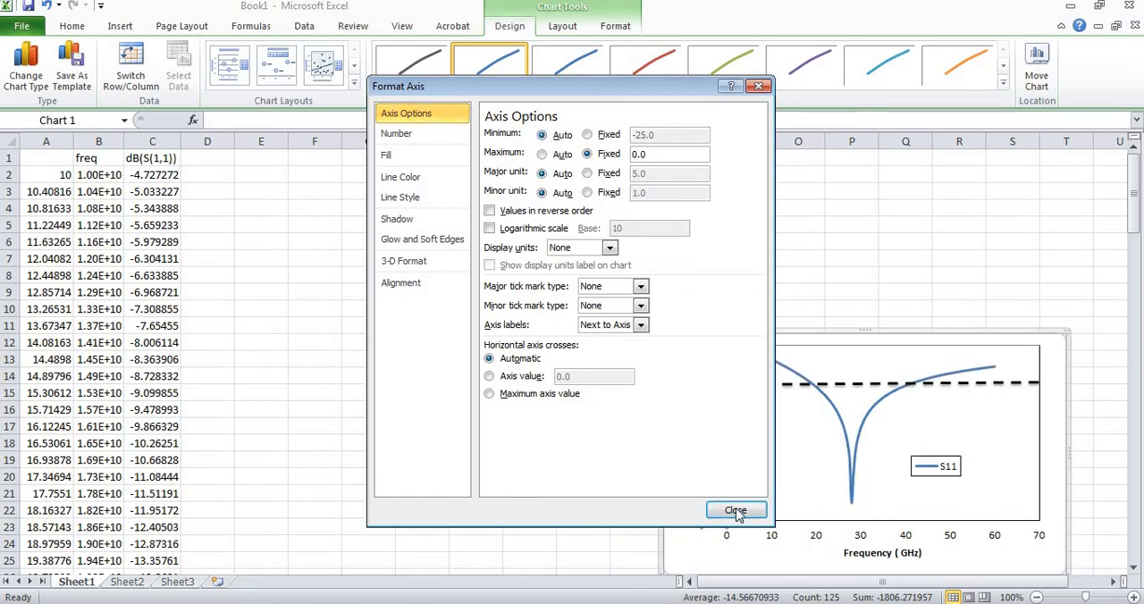
# Step: Close the vertical axis format with Maximum fixed at 0 and Minimum on Auto
pyautogui.click(737, 509)
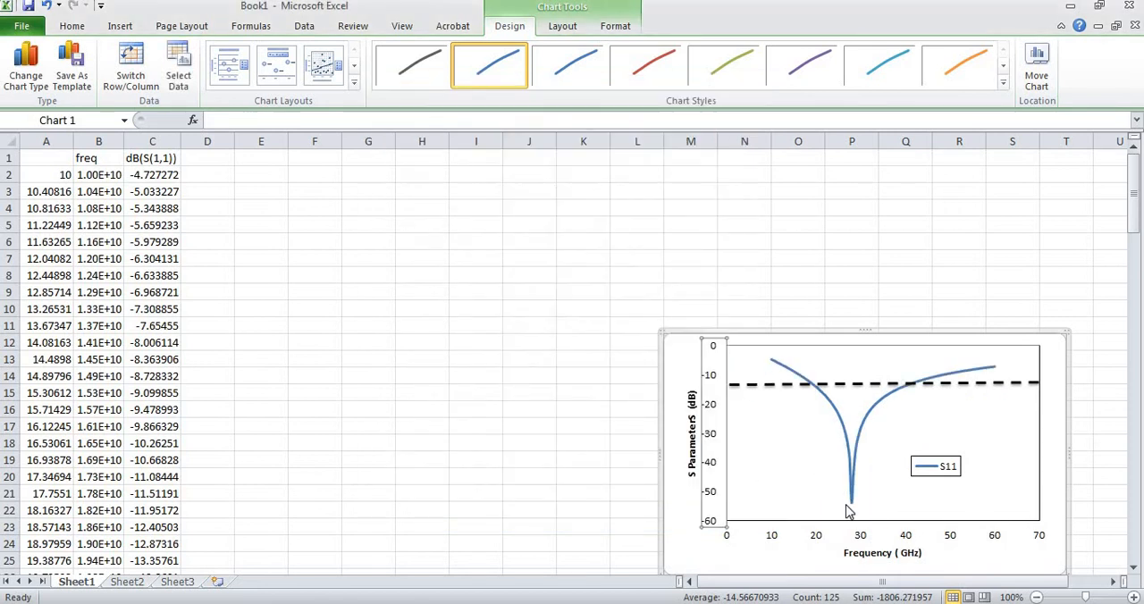
pyautogui.moveTo(854, 516)
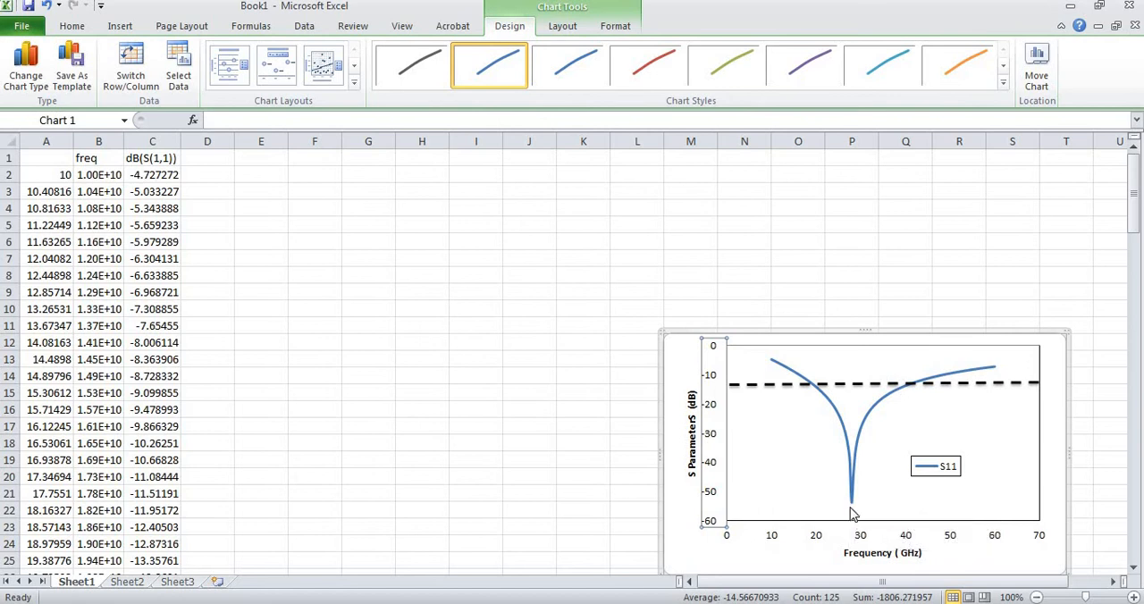
pyautogui.moveTo(852, 500)
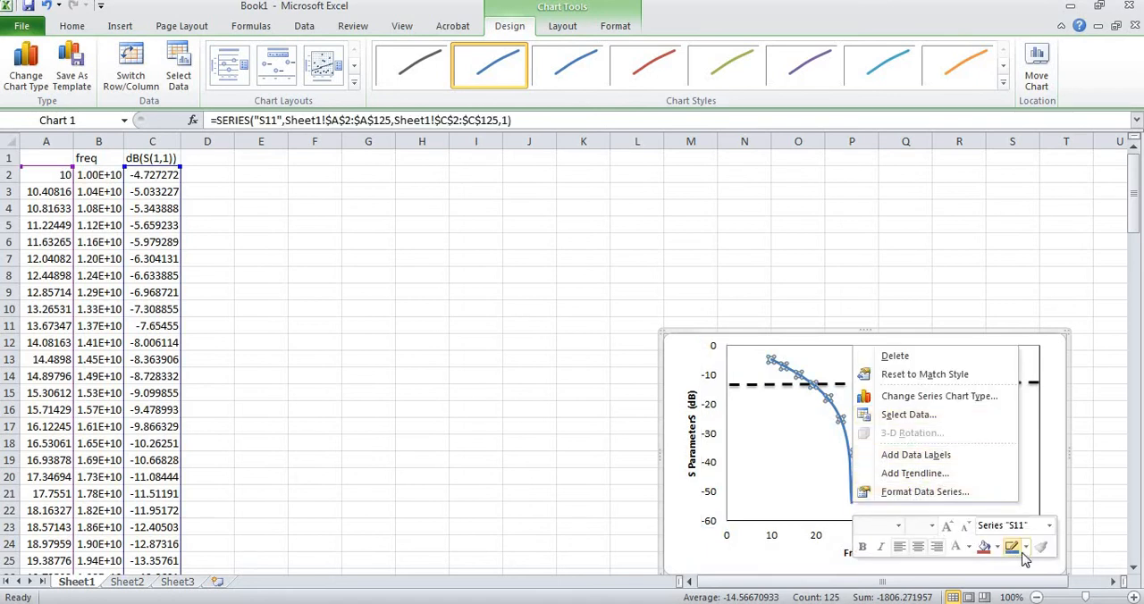
# Step: Make the S11 curve a dashed line via Shape Outline's dash style
pyautogui.click(999, 546)
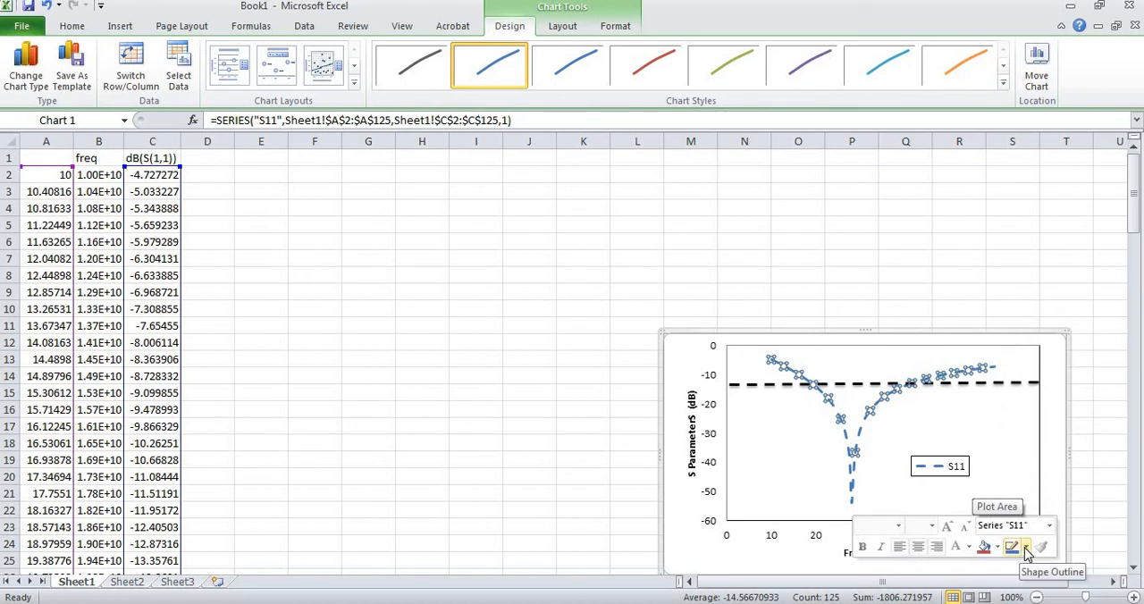
pyautogui.click(1027, 546)
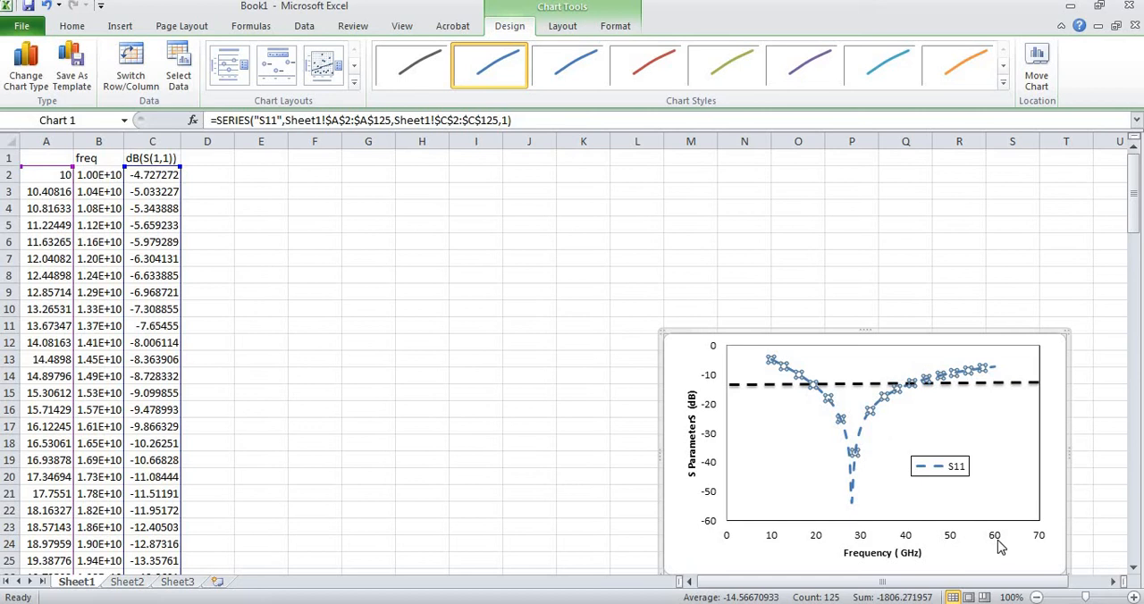
pyautogui.moveTo(772, 536)
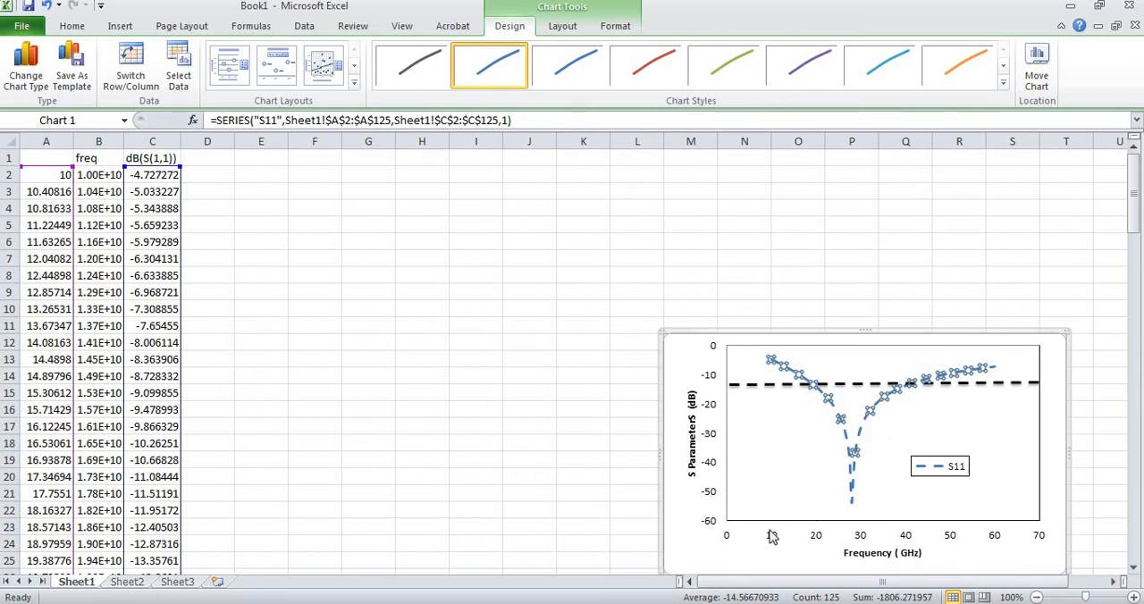
pyautogui.moveTo(774, 543)
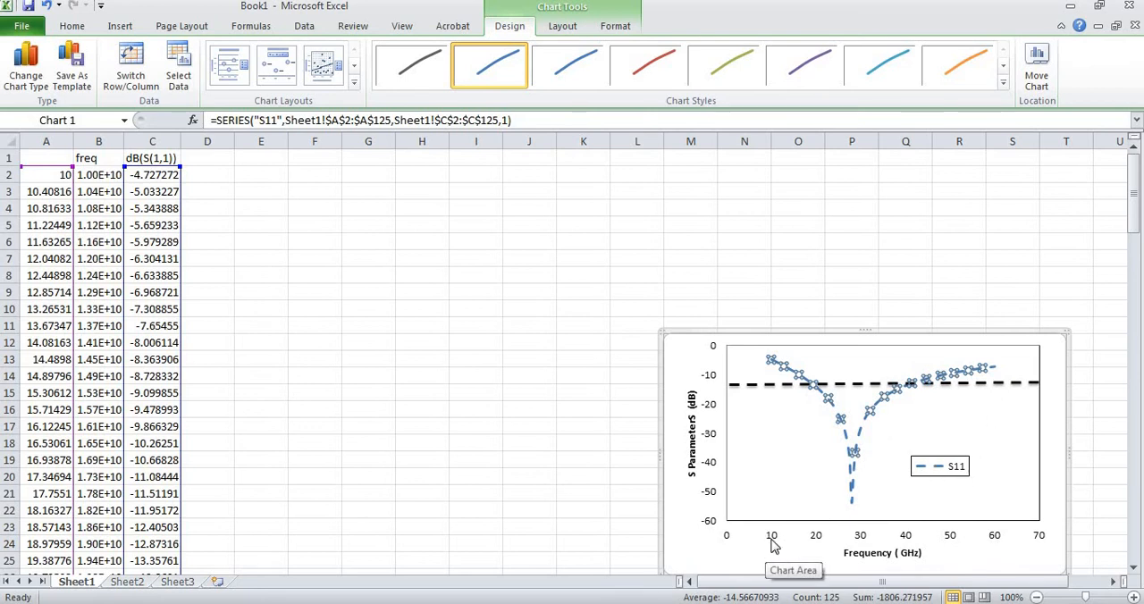
pyautogui.moveTo(787, 496)
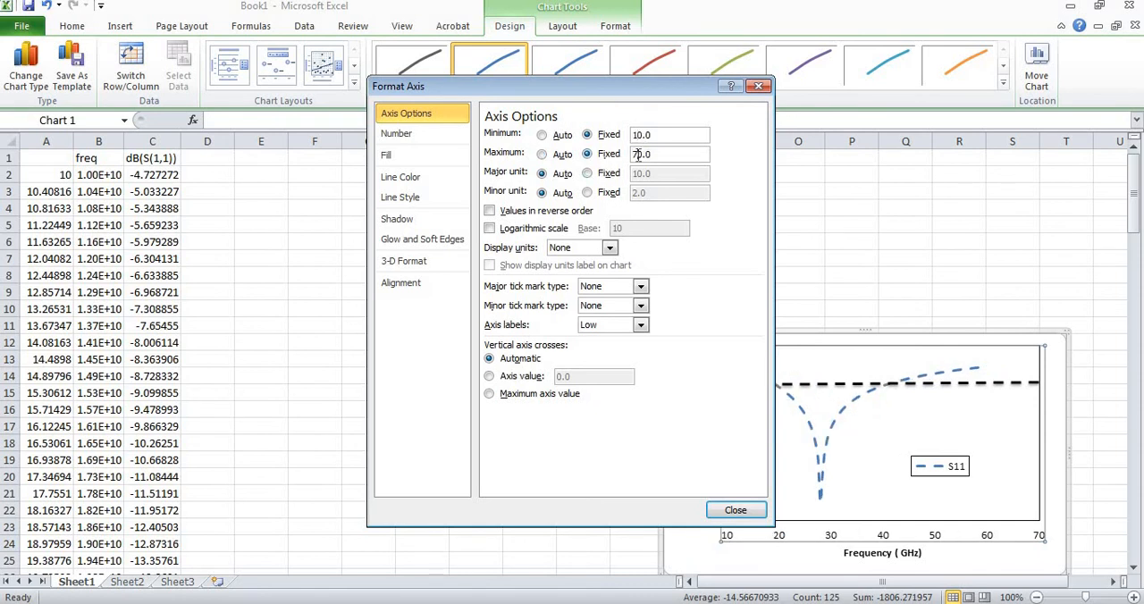
# Step: Fix the horizontal frequency axis minimum at 10 and maximum at 60 GHz
pyautogui.write('0.0')
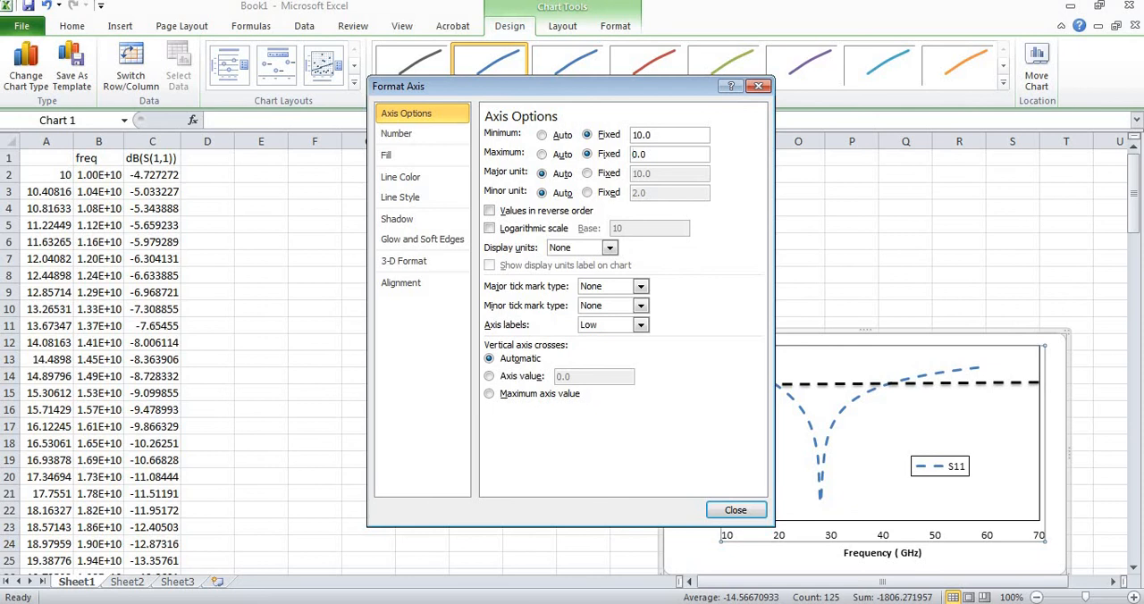
pyautogui.write('60.0')
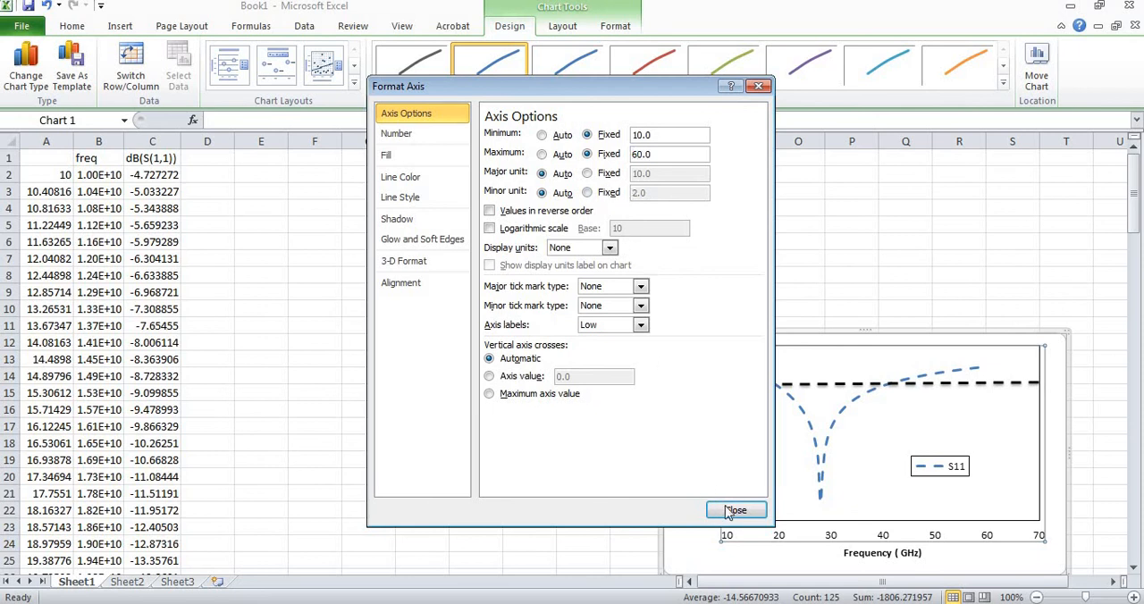
pyautogui.click(737, 510)
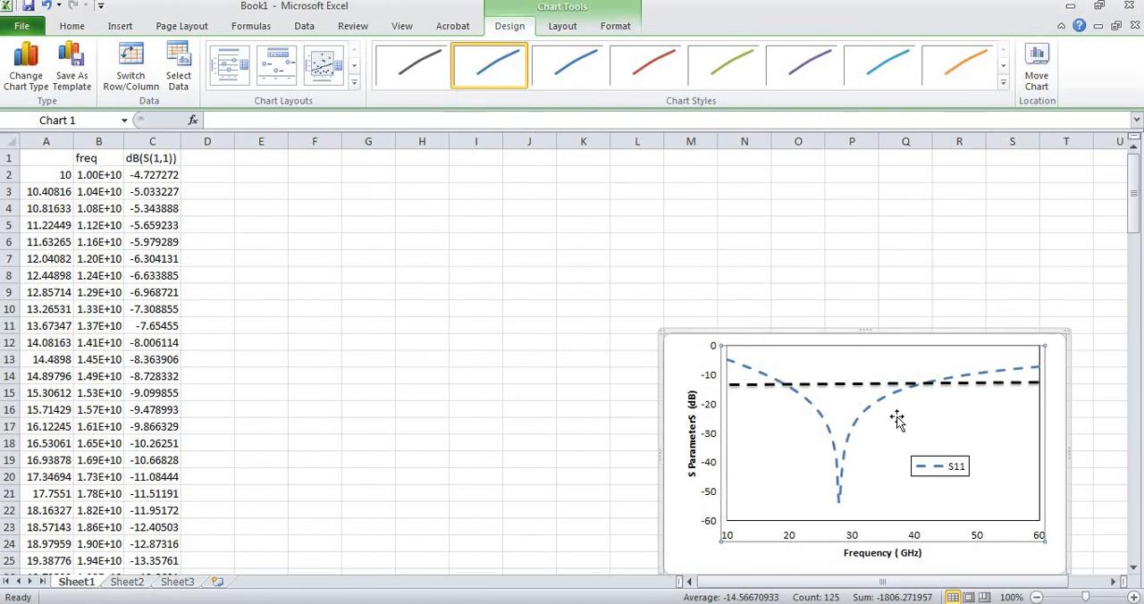
# Step: Select the black dashed reference line to reposition it at -10 dB
pyautogui.click(863, 386)
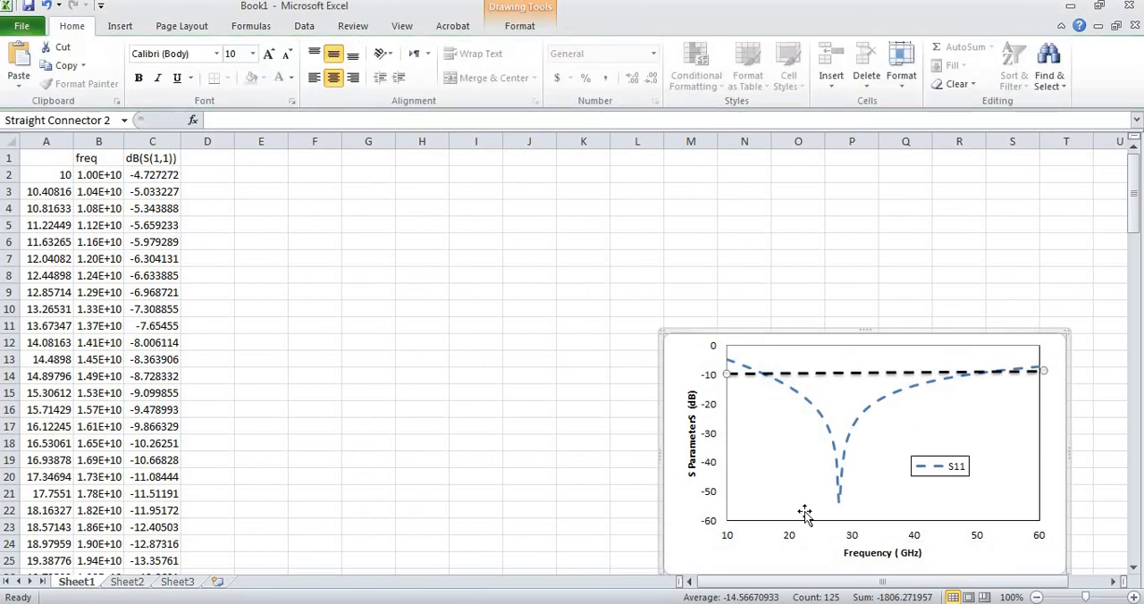
pyautogui.moveTo(821, 516)
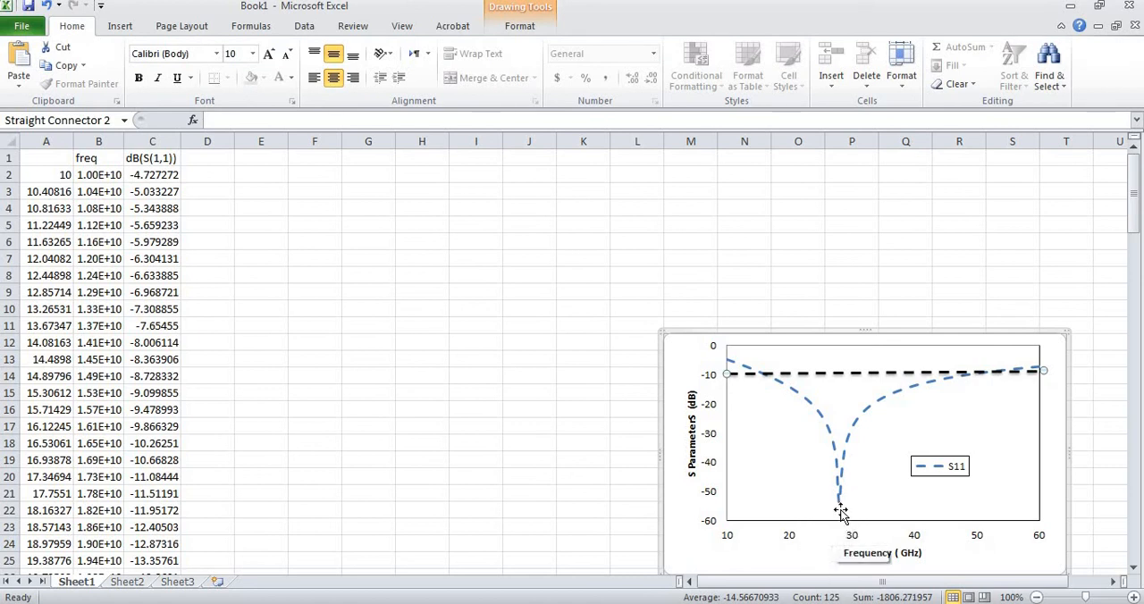
pyautogui.moveTo(838, 512)
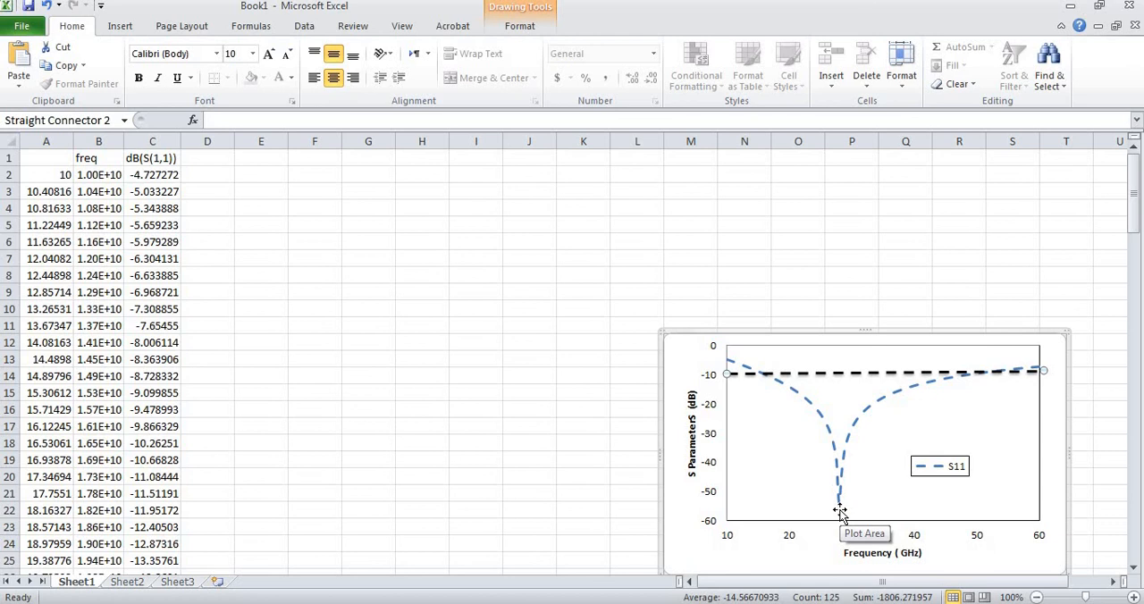
pyautogui.moveTo(758, 549)
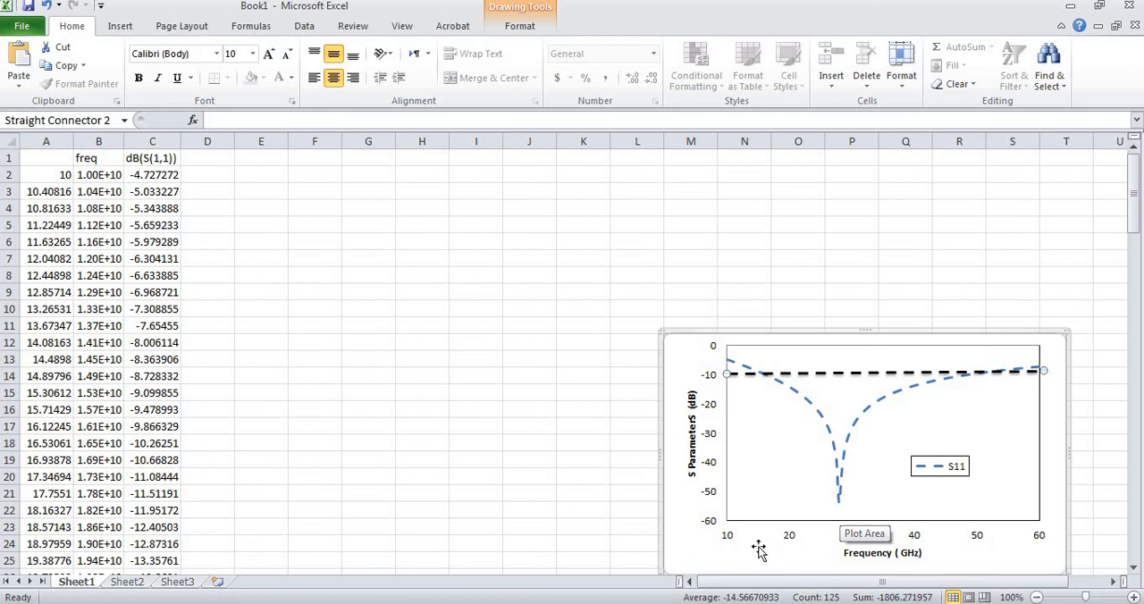
pyautogui.moveTo(691, 551)
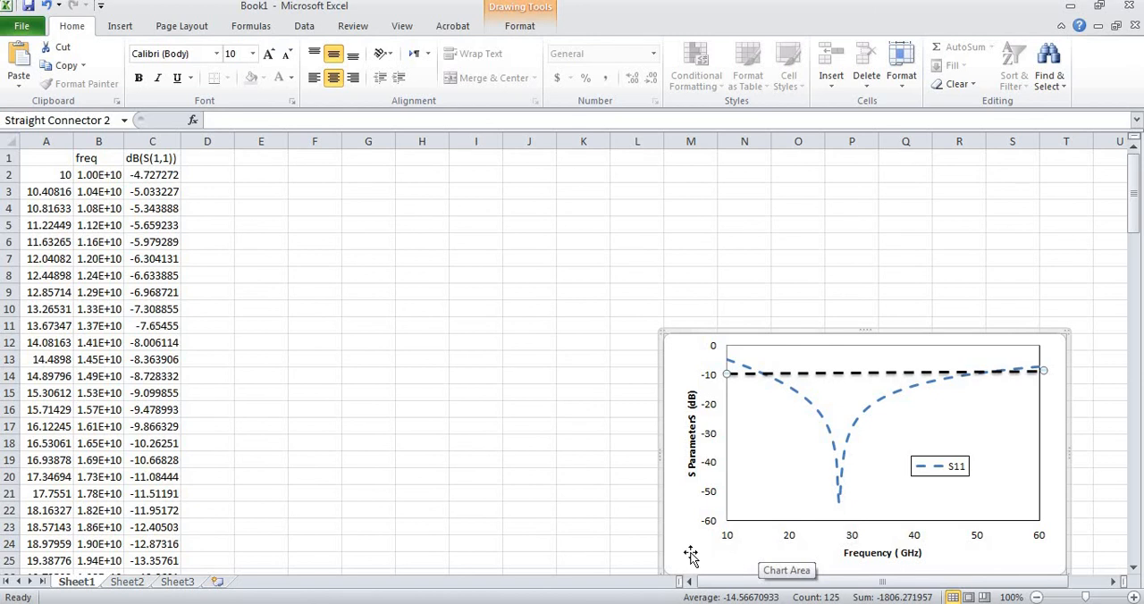